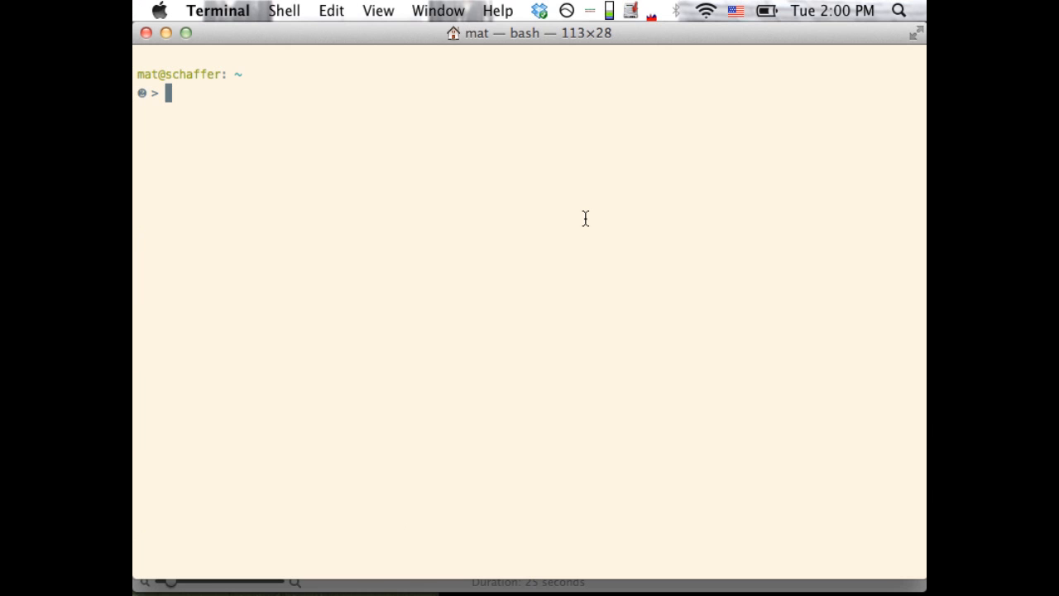
# Step: List the Chef server's registered clients with 'knife client list'
pyautogui.write('knife client list')
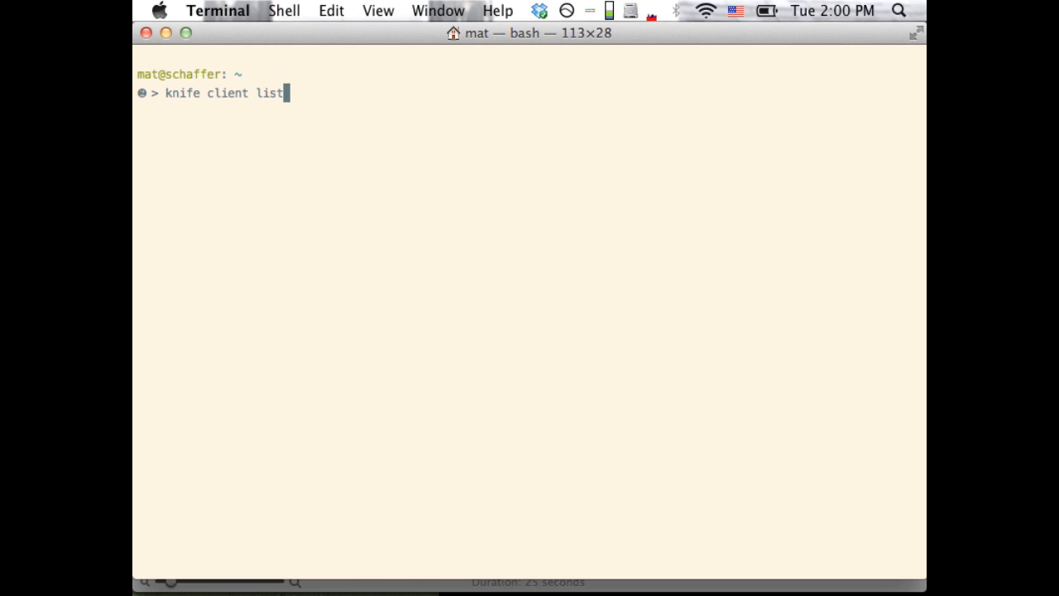
pyautogui.press('Return')
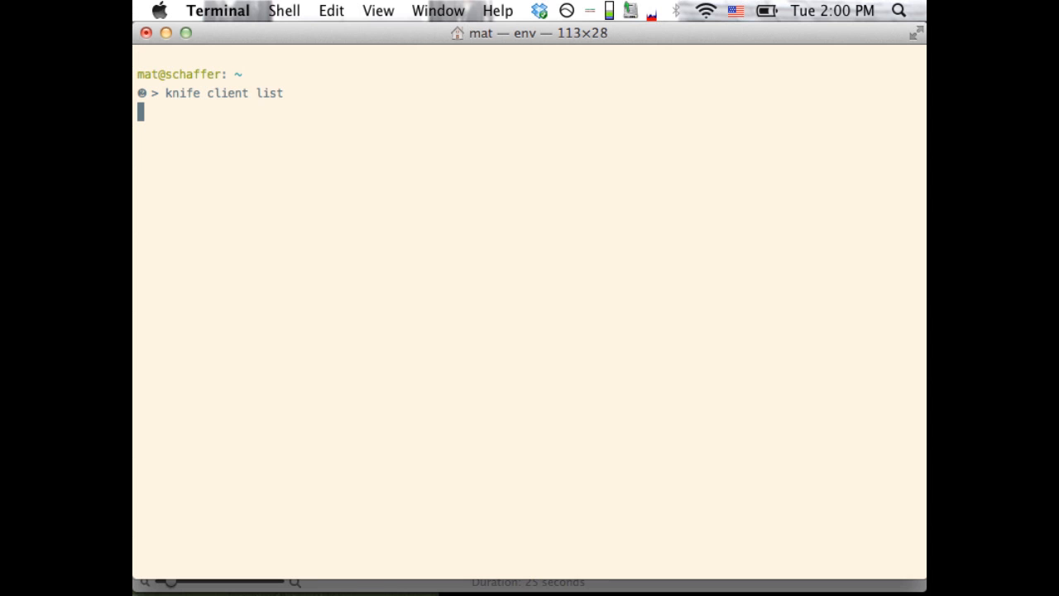
pyautogui.press('Return')
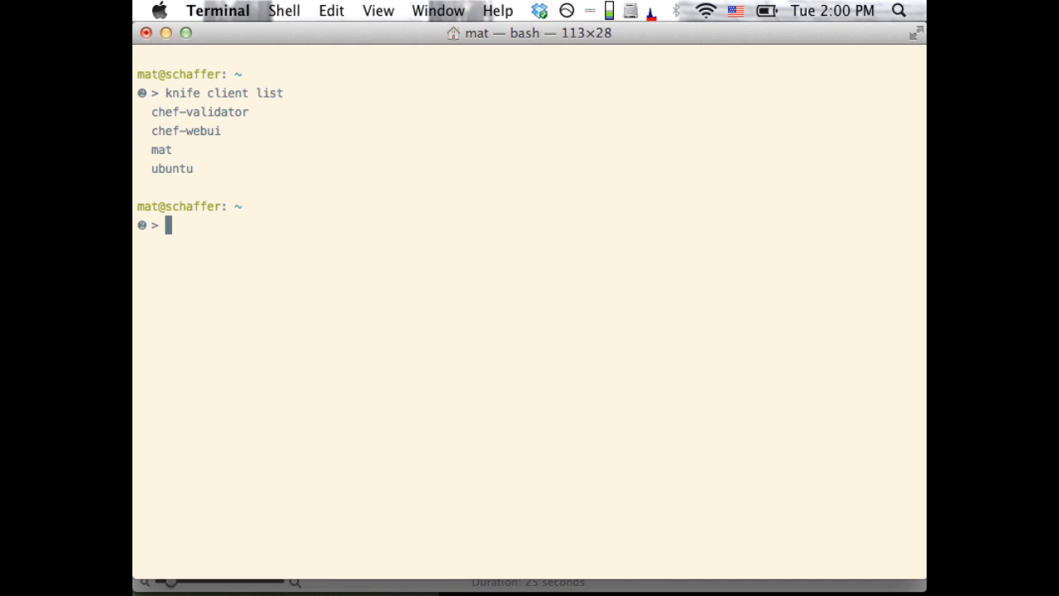
pyautogui.write('vi ~/.chef')
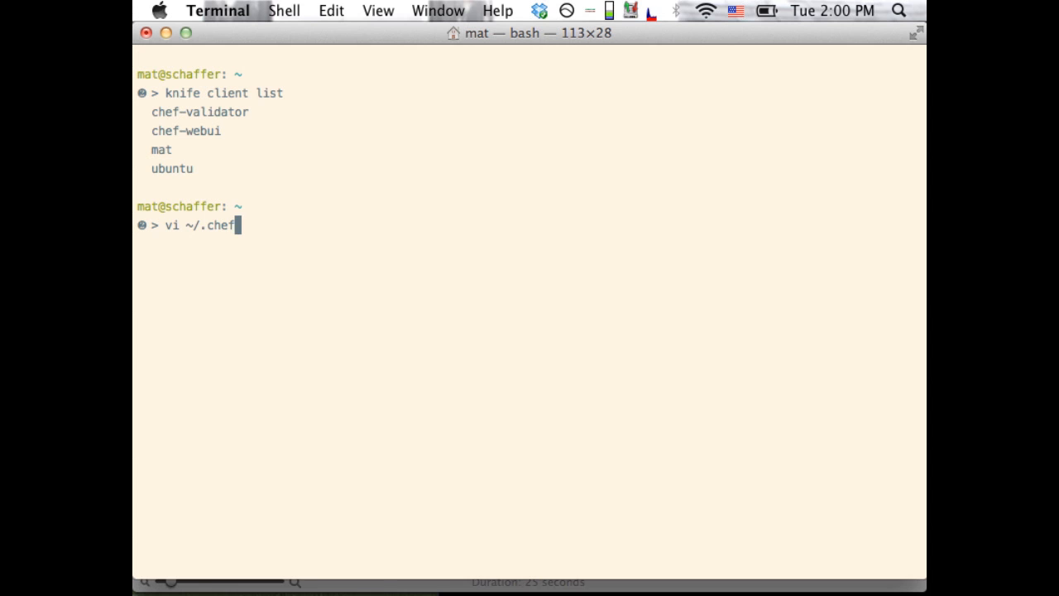
pyautogui.write('/knife.rb')
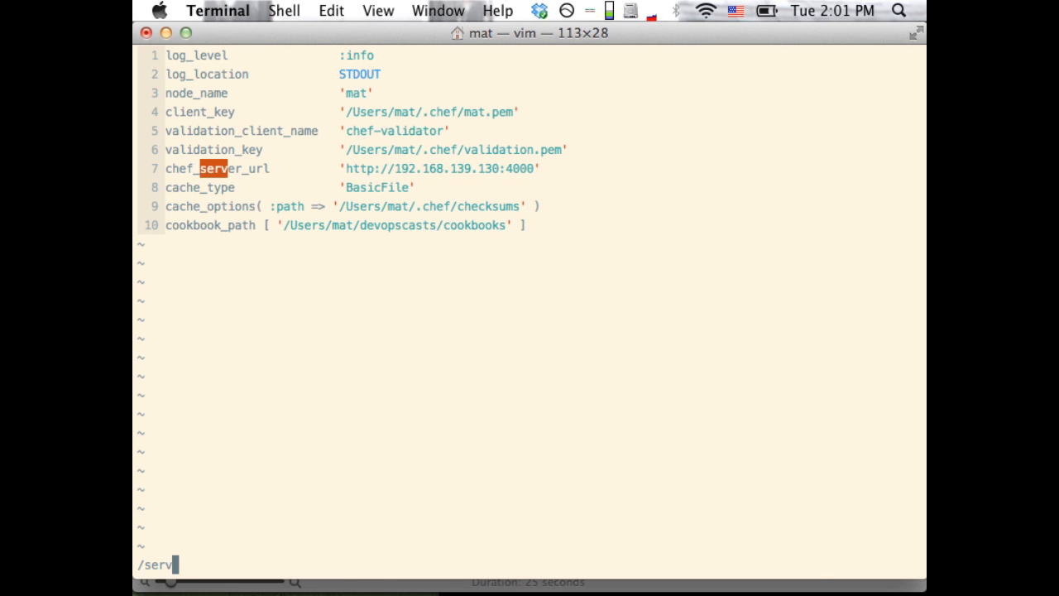
pyautogui.press('Return')
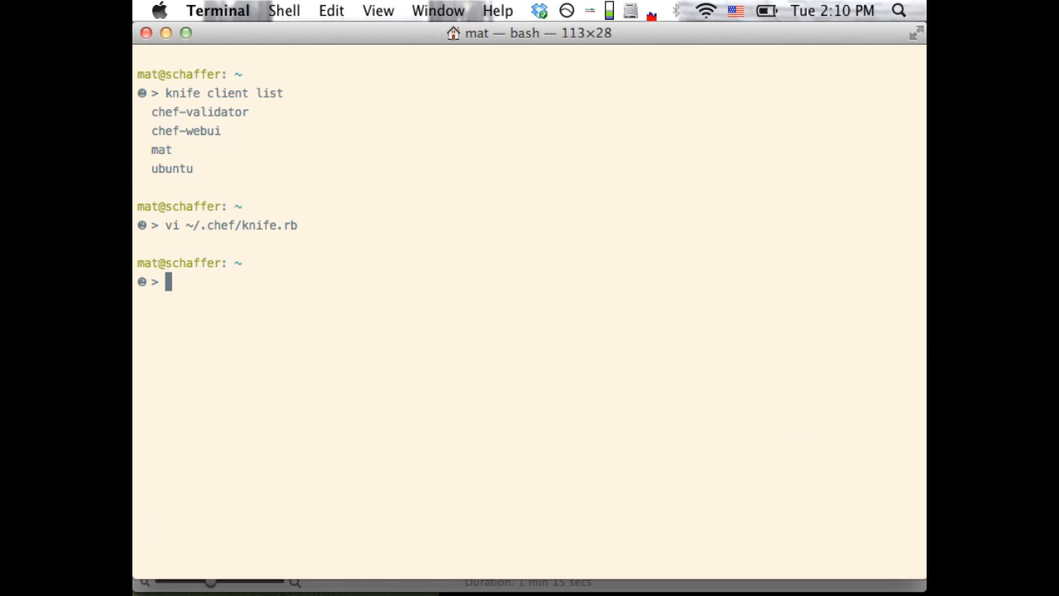
pyautogui.write('git clone https://github.com/opscode/chef-repo.git')
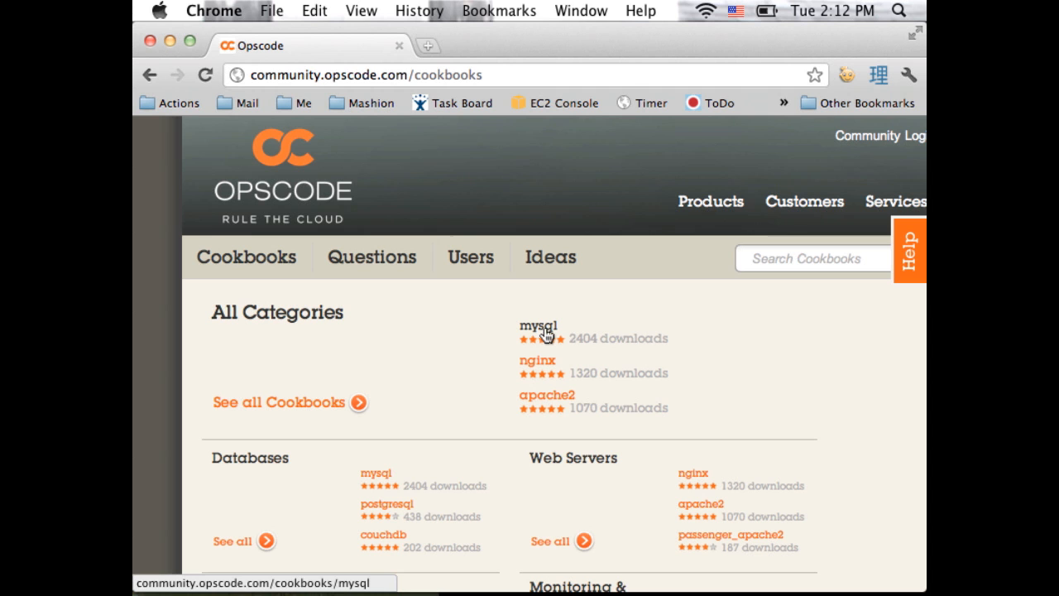
# Step: Open the mysql cookbook page on Opscode Community and scroll through its details
pyautogui.click(539, 325)
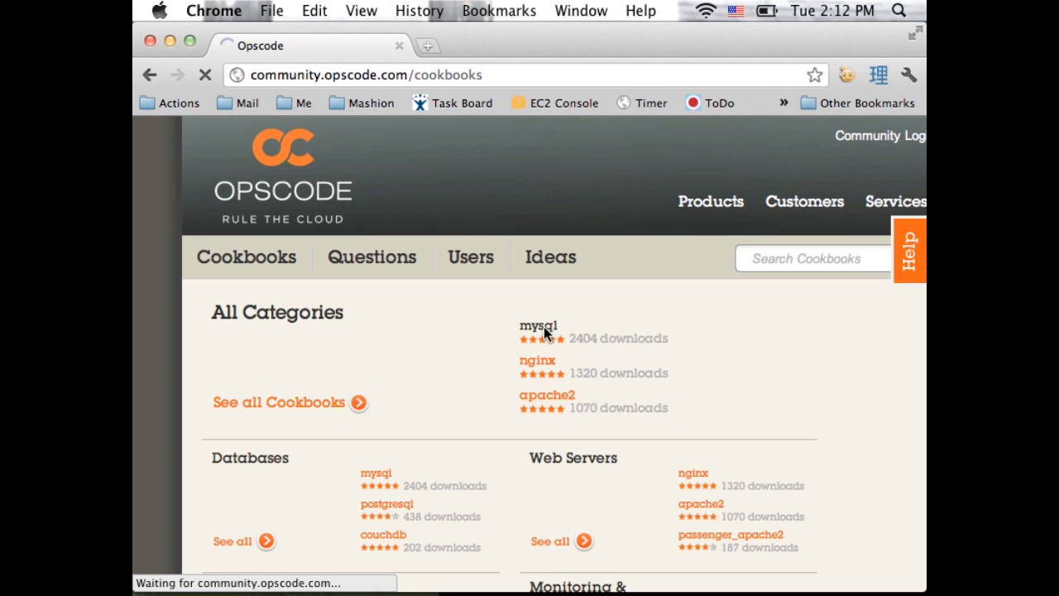
pyautogui.click(539, 325)
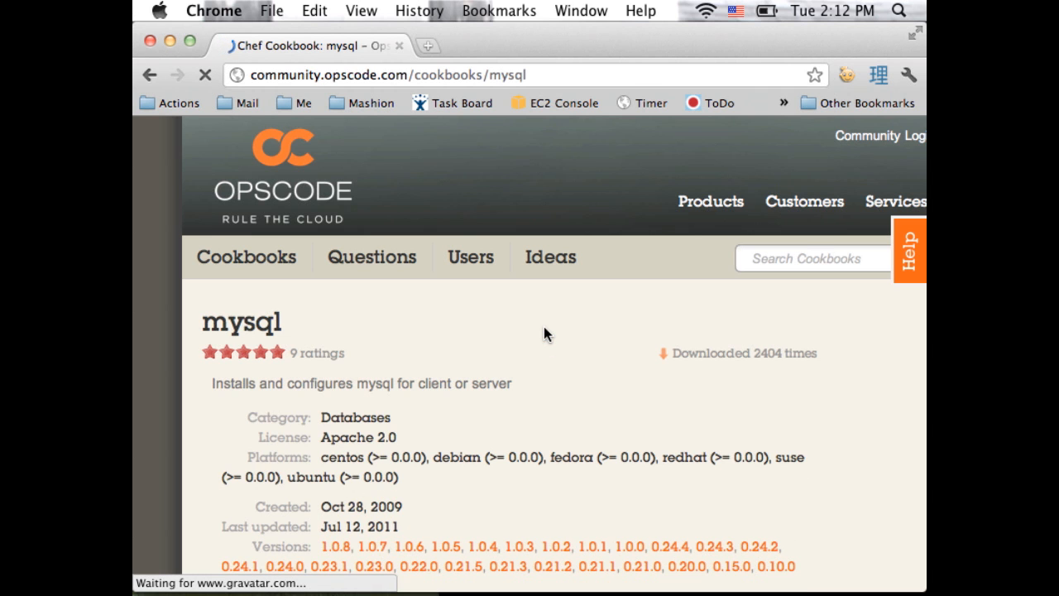
pyautogui.scroll(-3)
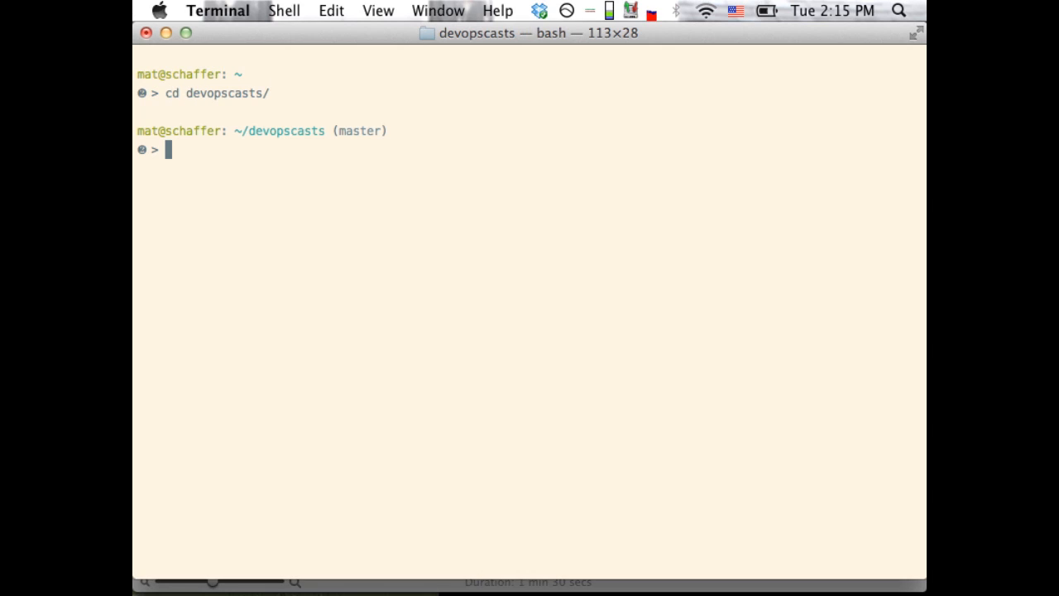
# Step: Install the mysql cookbook into `pwd`/cookbooks and list the cookbooks folder contents
pyautogui.write('knife cookbo')
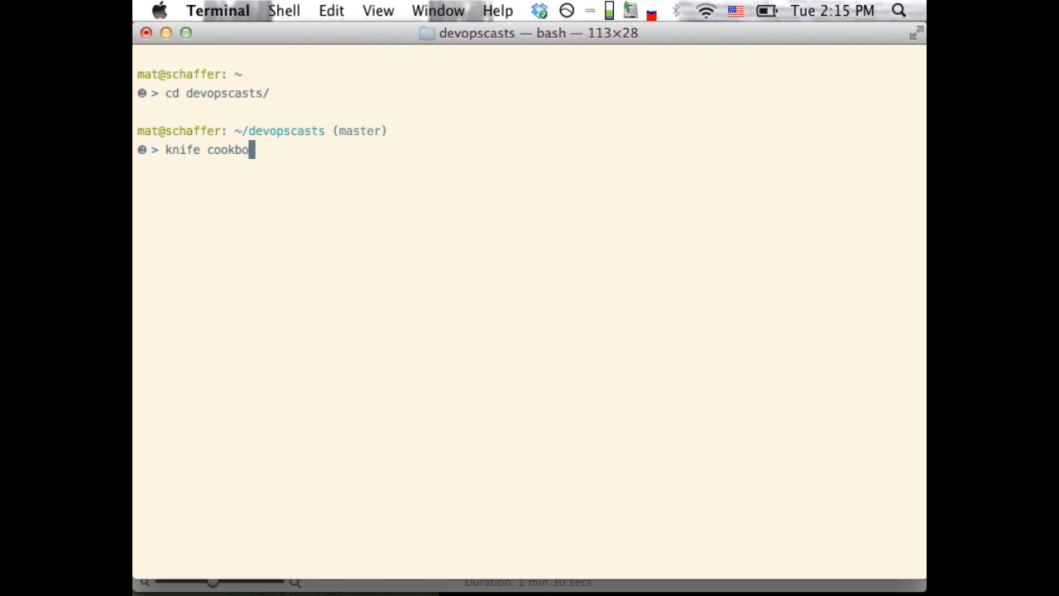
pyautogui.write('ok site install mysql -o `')
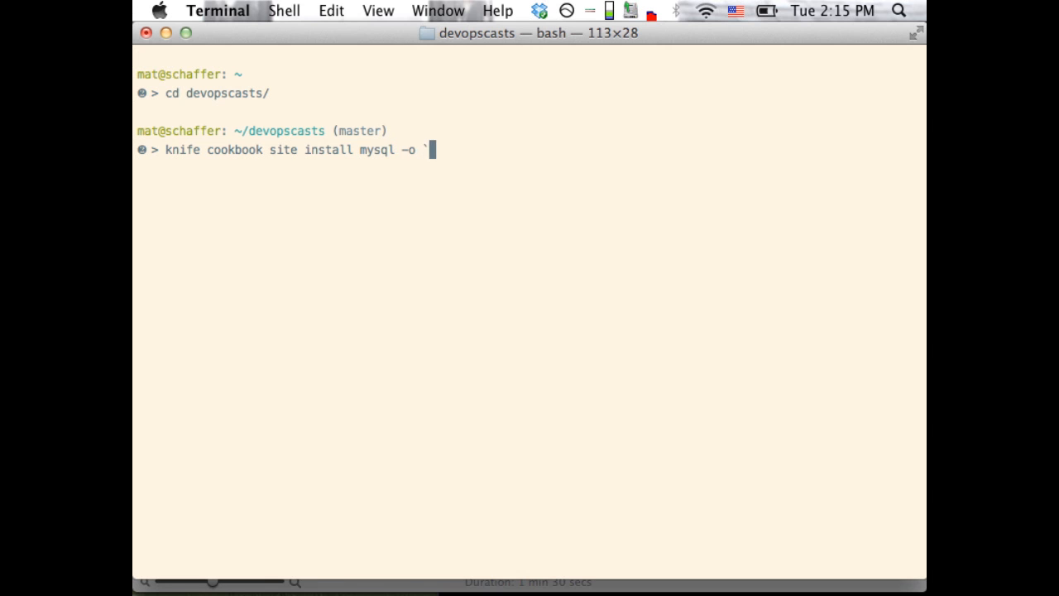
pyautogui.write('pwd`/cookbook')
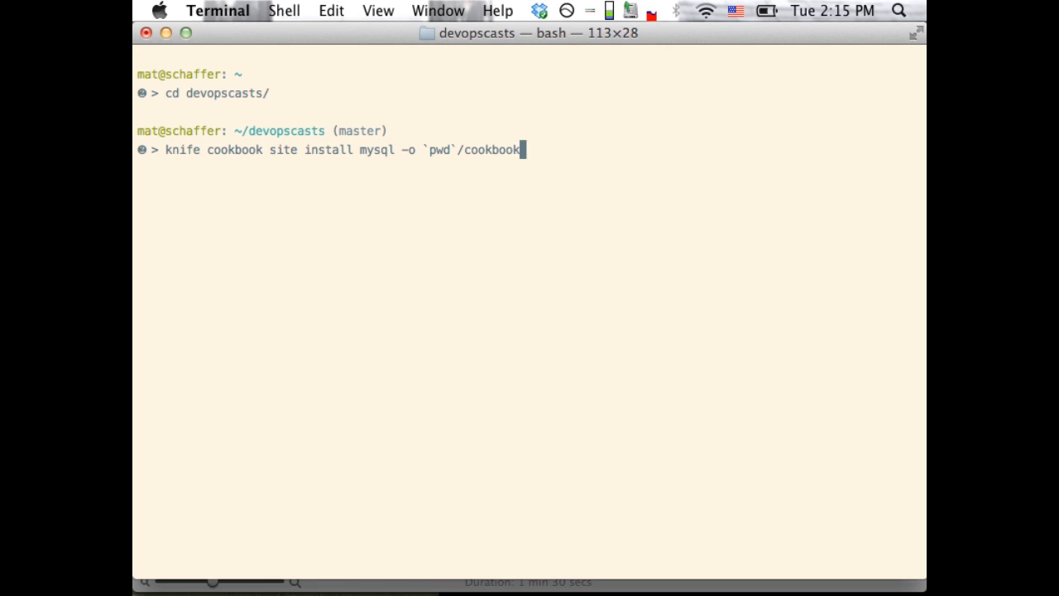
pyautogui.write('s')
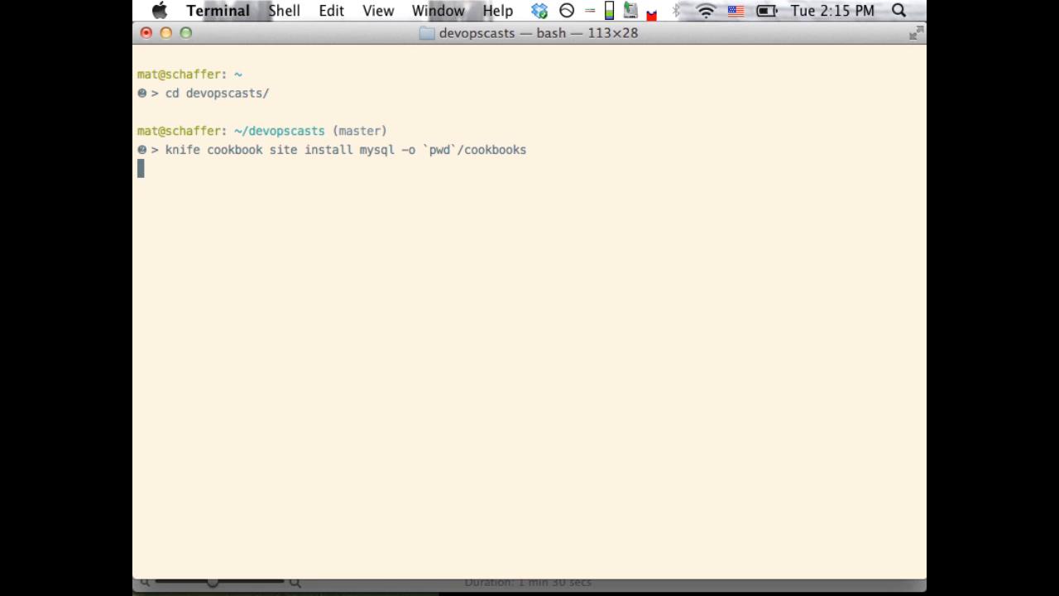
pyautogui.press('Return')
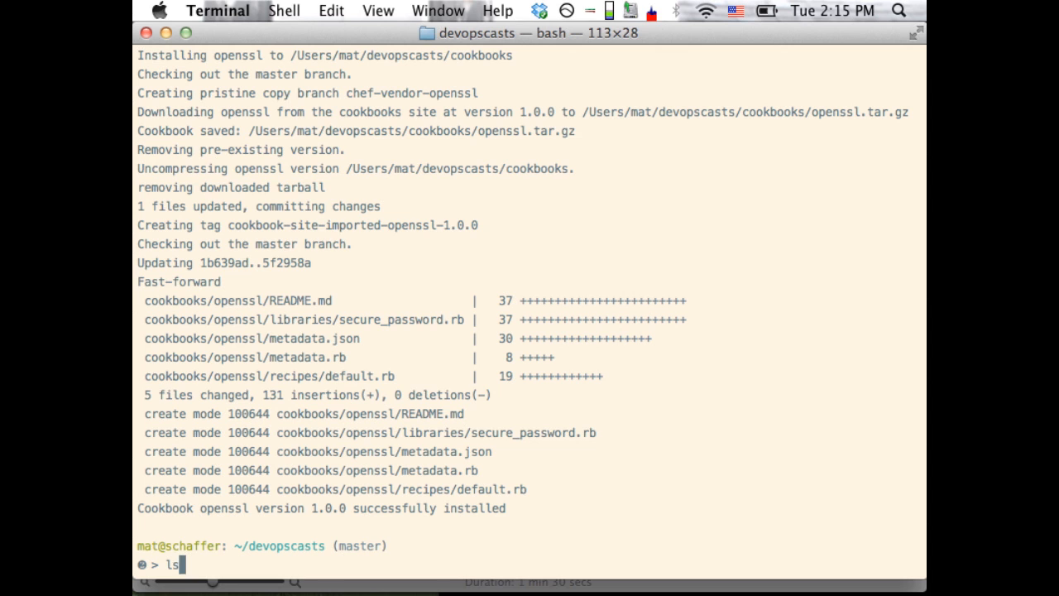
pyautogui.press('Return')
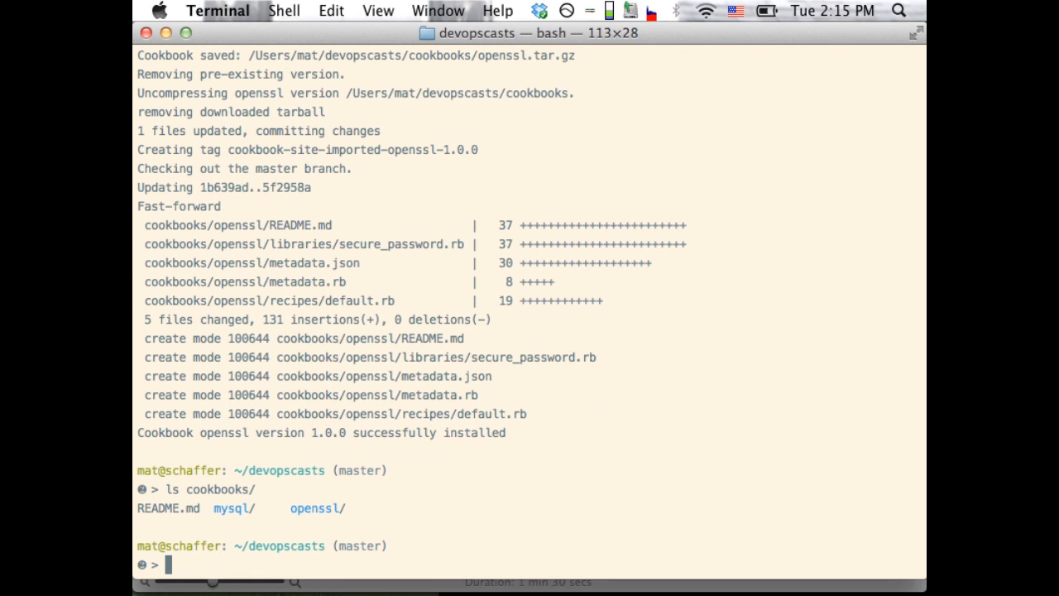
# Step: Set cookbook_path in ~/.chef/knife.rb to /Users/mat/devopscasts/cookbooks and save
pyautogui.write('vi ~')
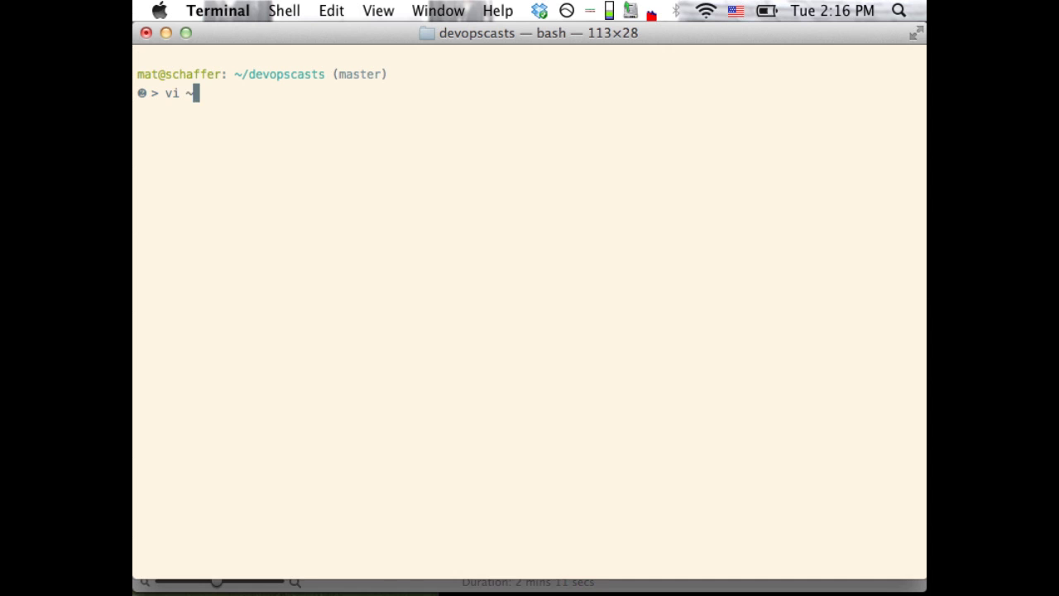
pyautogui.write('/.chef/k')
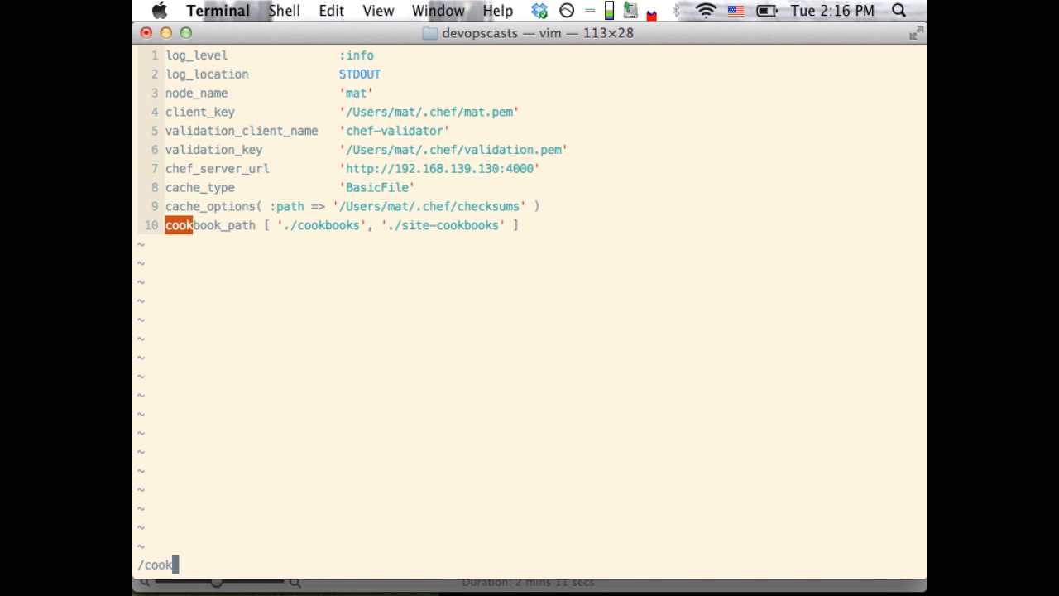
pyautogui.press('Return')
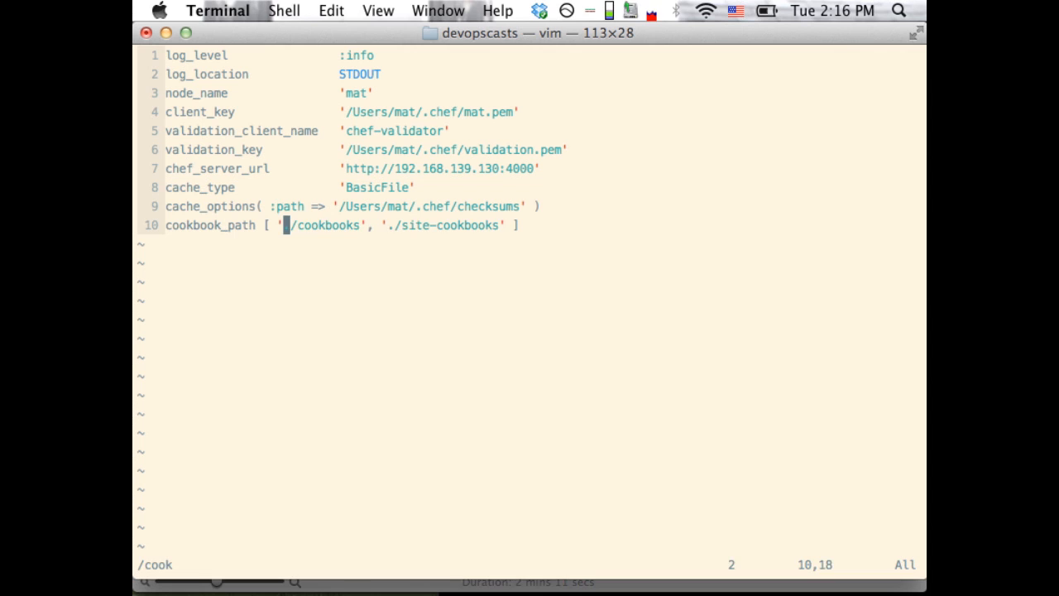
pyautogui.write(':wq')
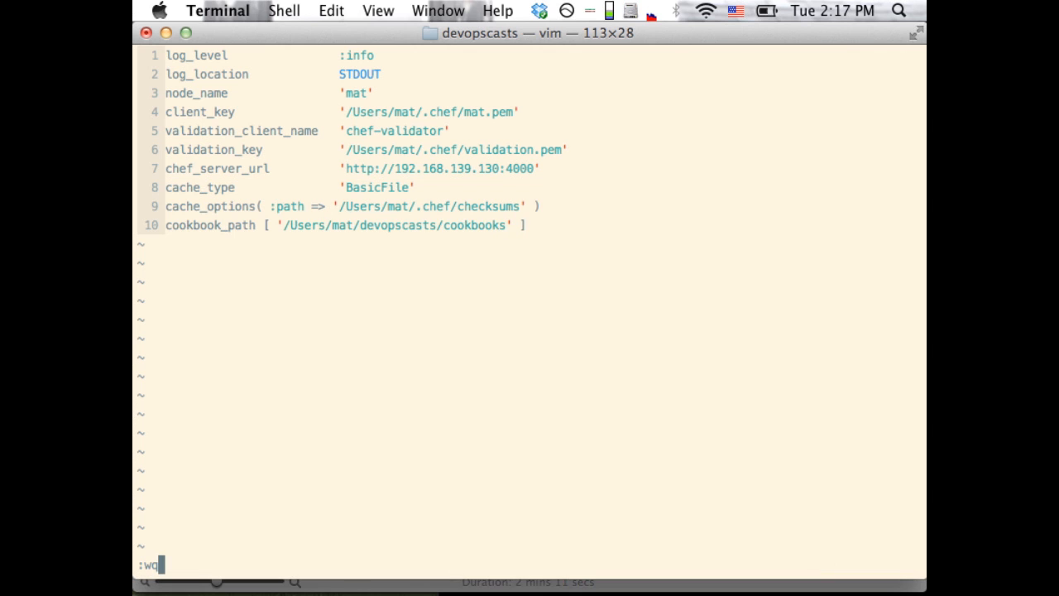
pyautogui.press('Return')
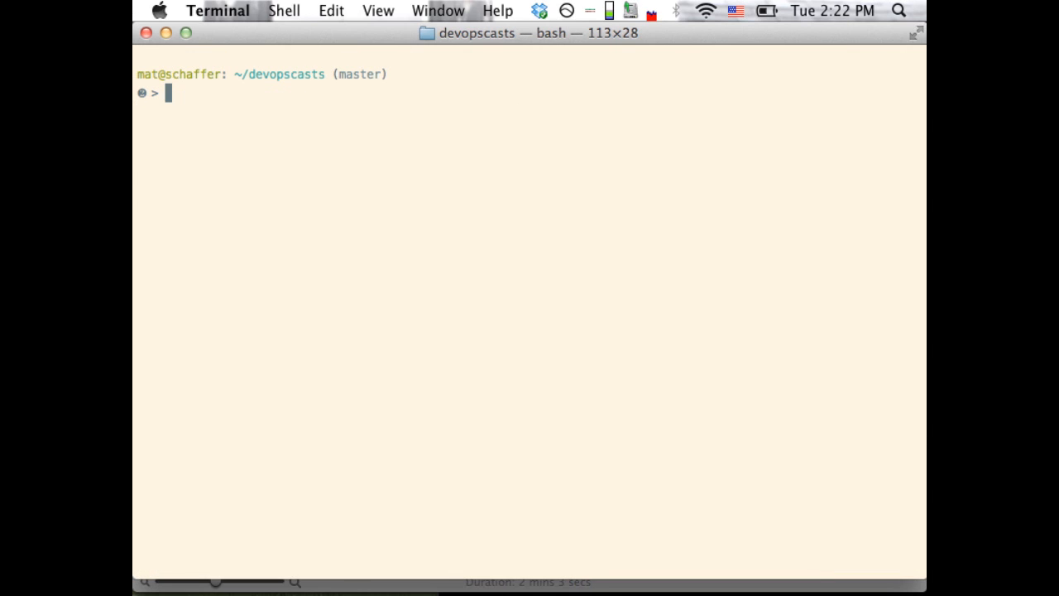
# Step: Upload mysql 1.0.8 with its openssl 1.0.0 dependency using 'knife cookbook upload mysql -d'
pyautogui.write('knife cookbook')
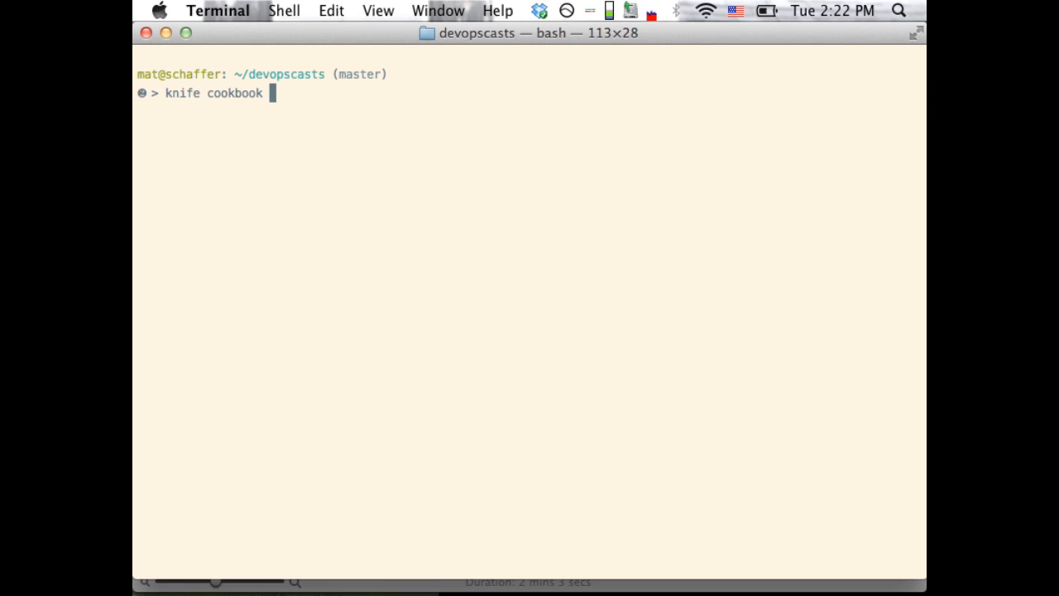
pyautogui.write('upload mysql -d')
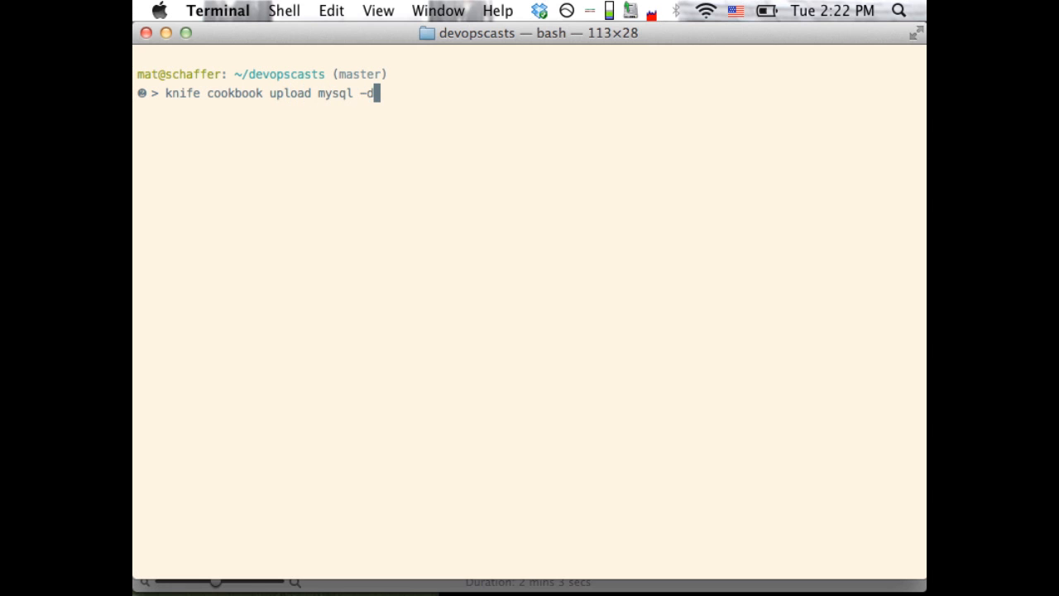
pyautogui.press('Return')
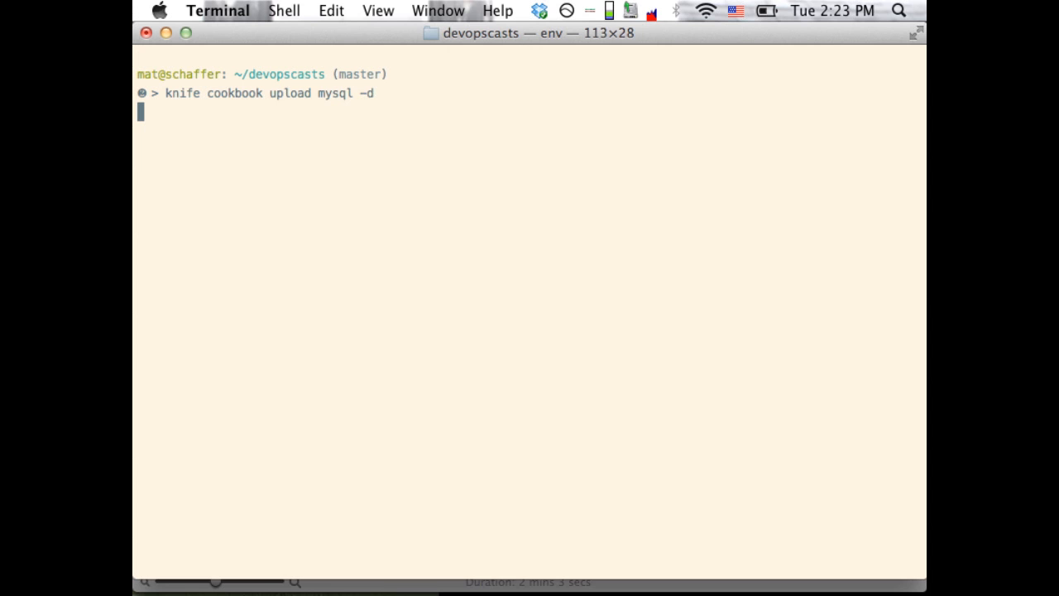
pyautogui.press('Return')
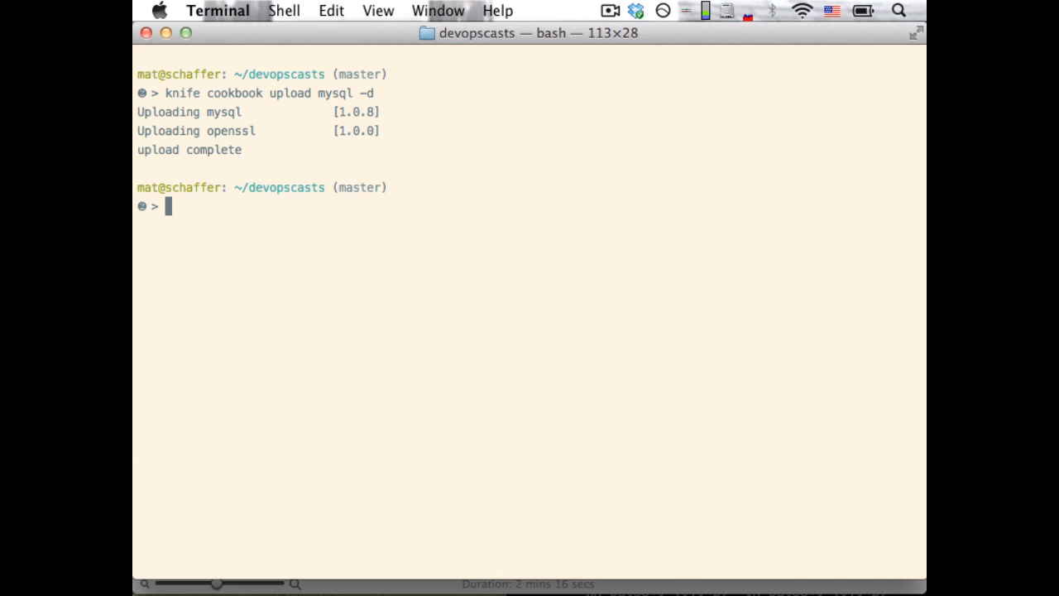
# Step: Log into the VM at 192.168.139.132 over ssh as ubuntu
pyautogui.write('ssh ubuntu')
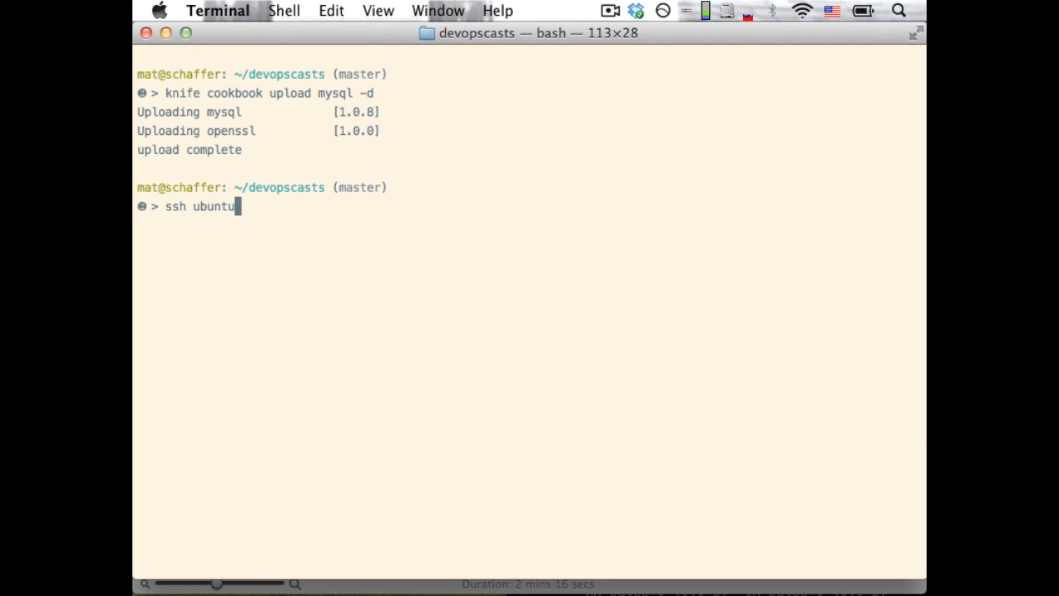
pyautogui.write('@192.168.139')
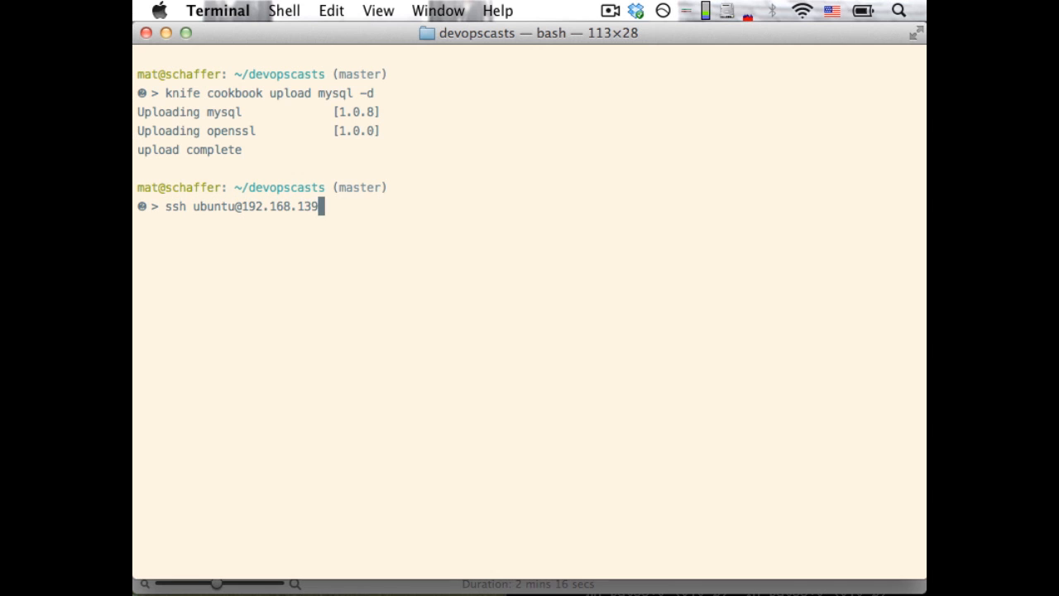
pyautogui.press('Return')
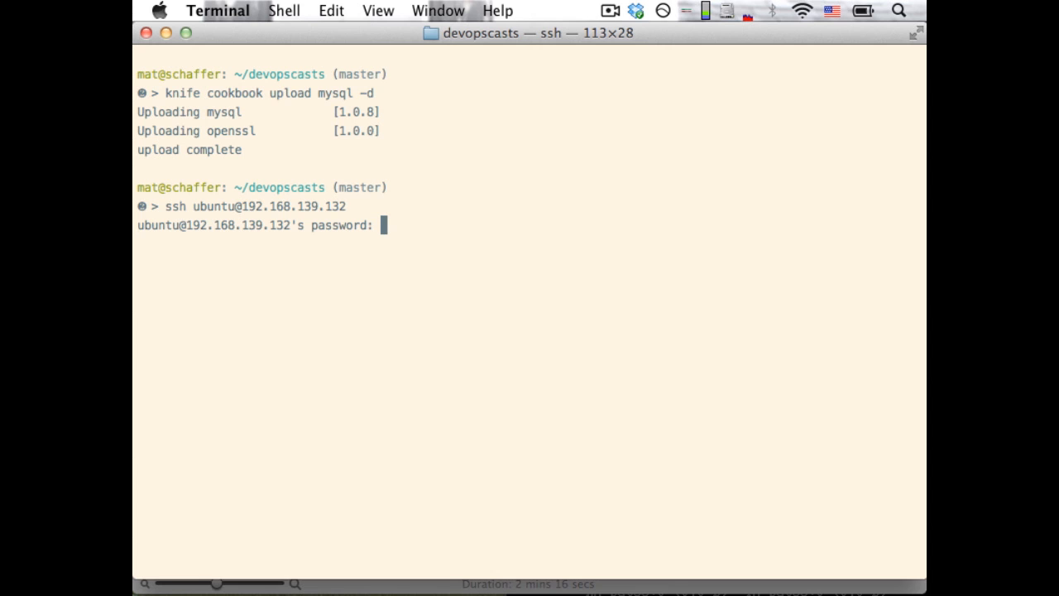
pyautogui.press('Return')
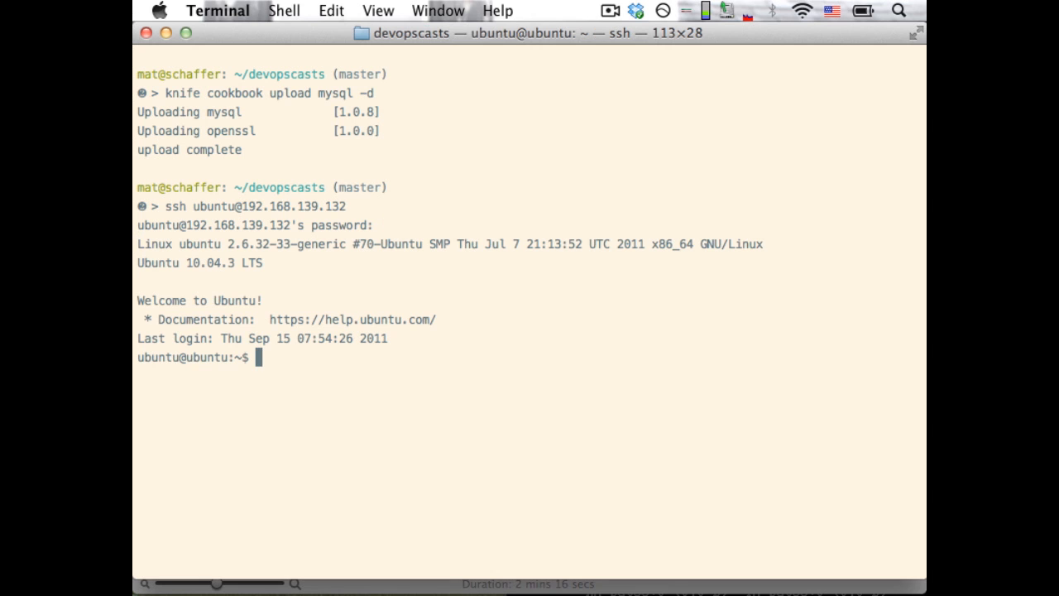
# Step: Set the VM hostname to mysql with sudo and open /etc/hosts
pyautogui.write('sudo hostname')
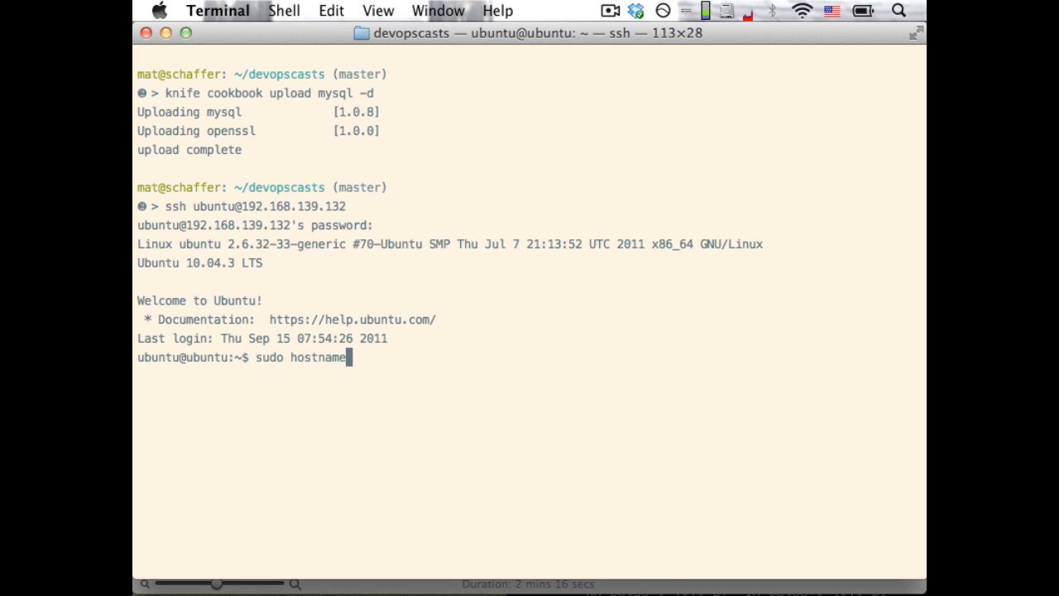
pyautogui.write('mysql')
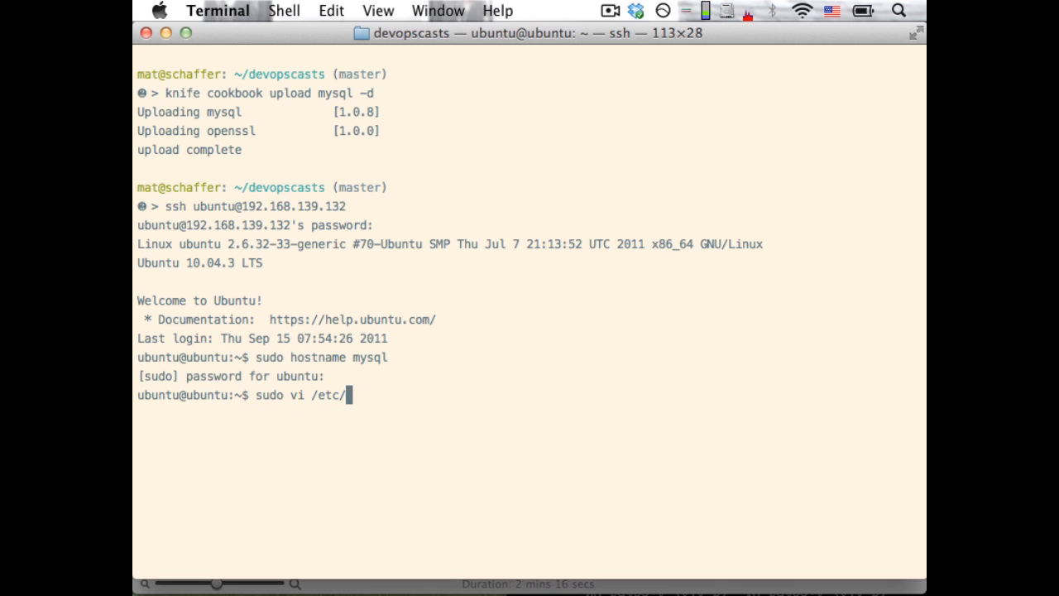
pyautogui.press('Return')
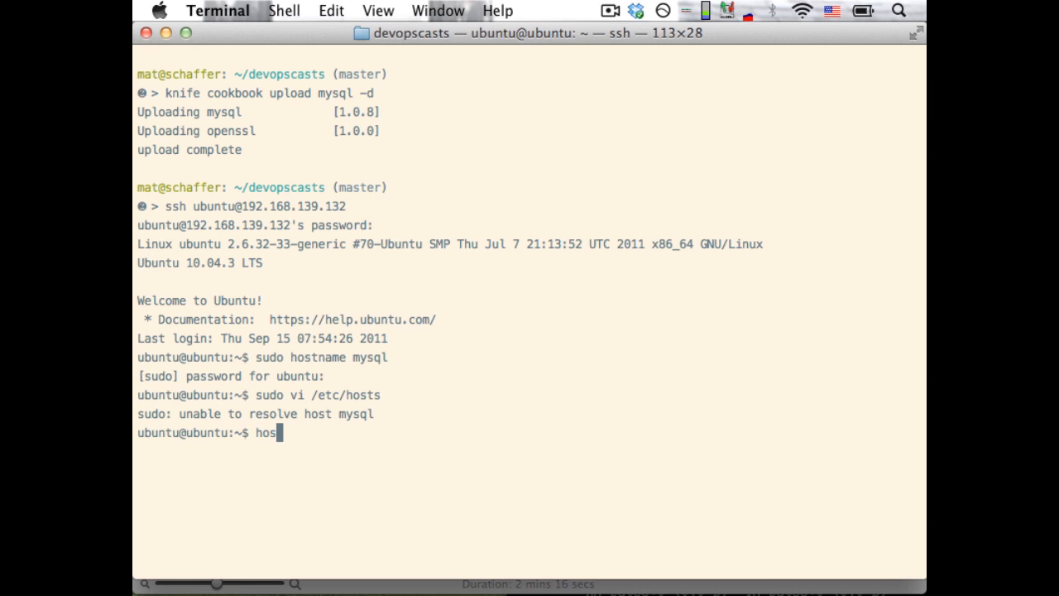
pyautogui.press('Return')
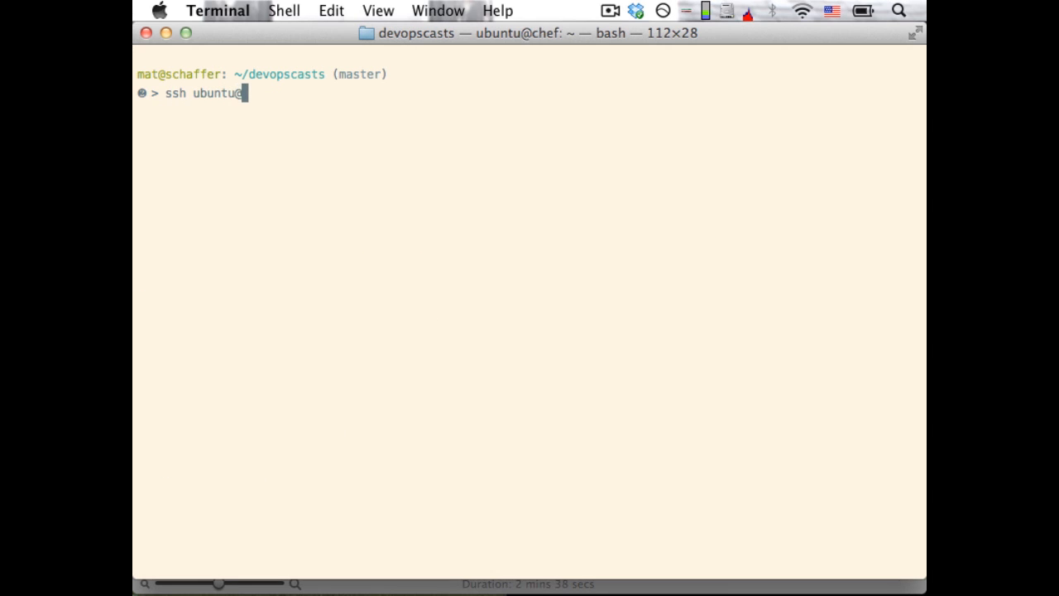
# Step: Ssh into the Chef server at 192.168.139.130 and print its validation private key
pyautogui.write('192.168.139.')
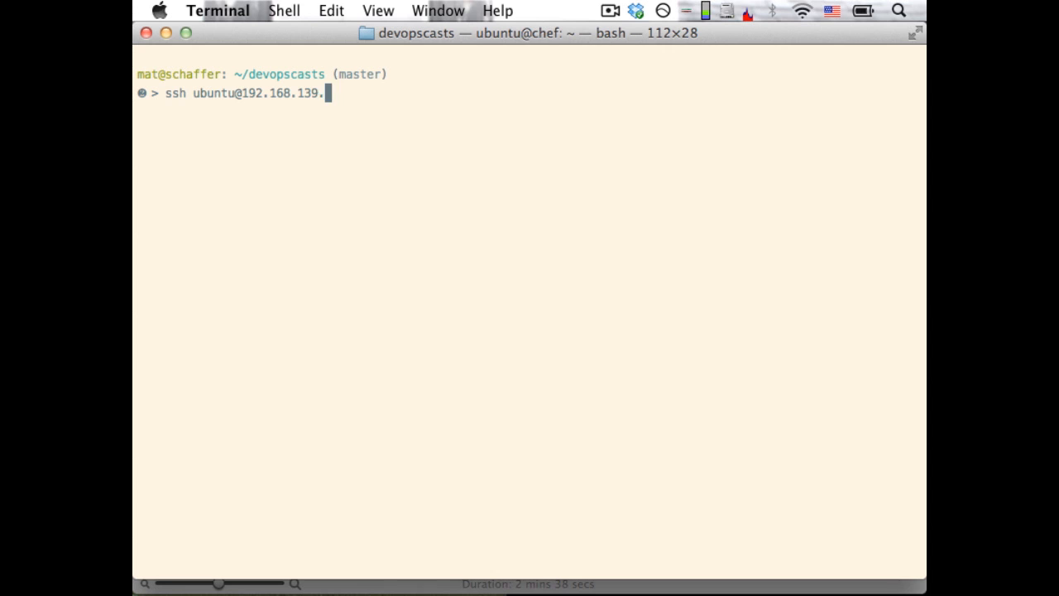
pyautogui.press('Return')
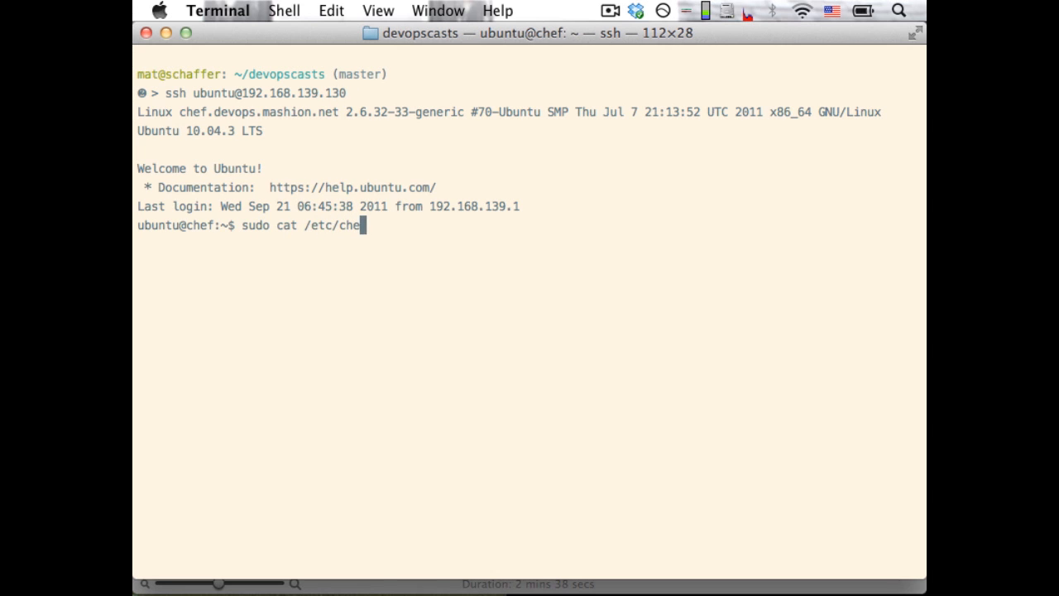
pyautogui.press('Return')
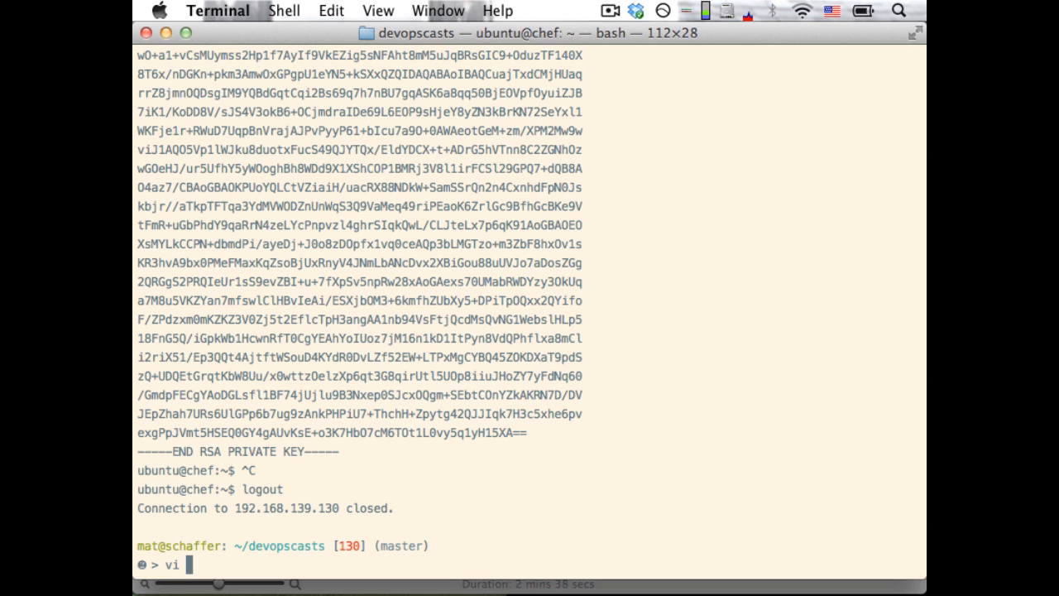
# Step: Edit ~/.chef/validation.pem, then review and save ~/.chef/knife.rb
pyautogui.write('~/.chef/validat')
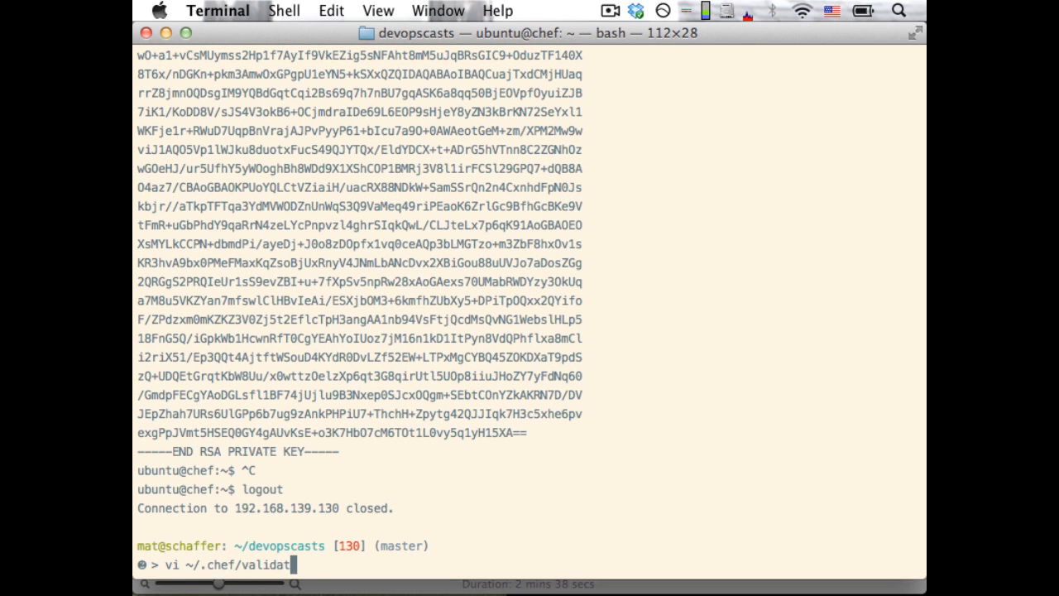
pyautogui.press('Return')
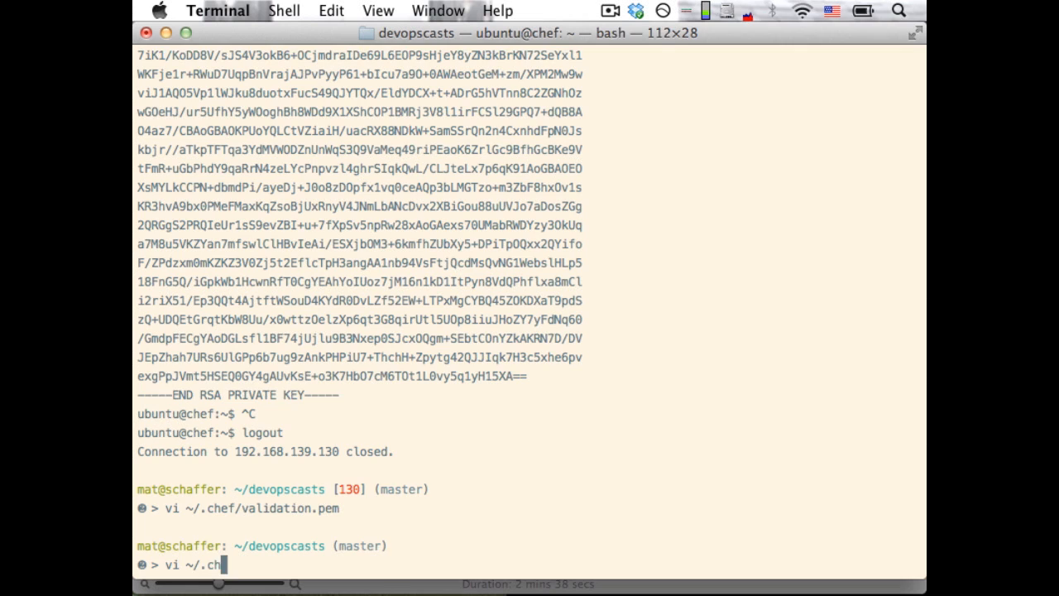
pyautogui.write('ef/knife.rb')
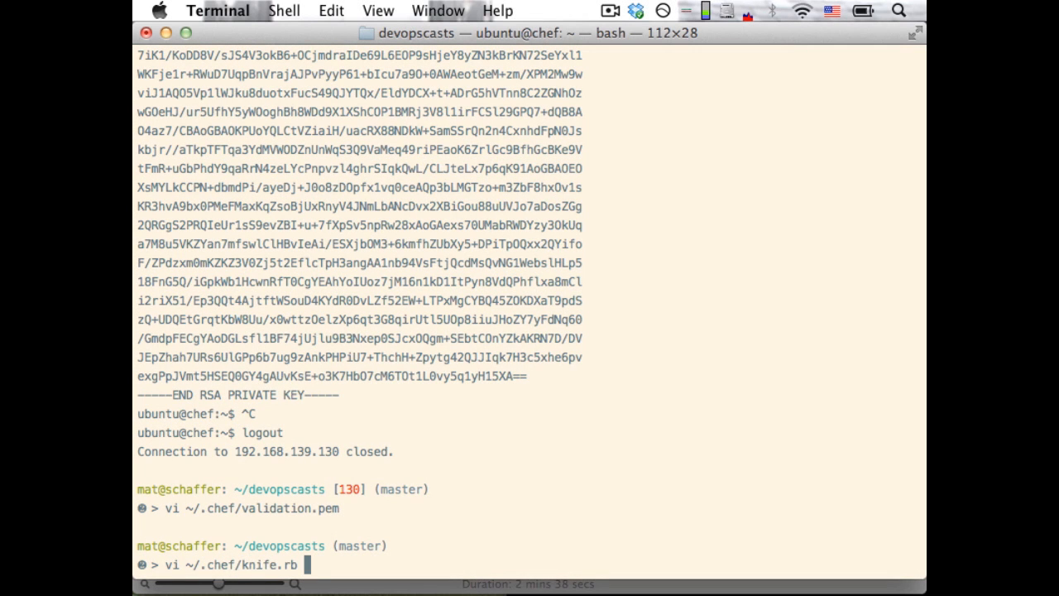
pyautogui.press('Return')
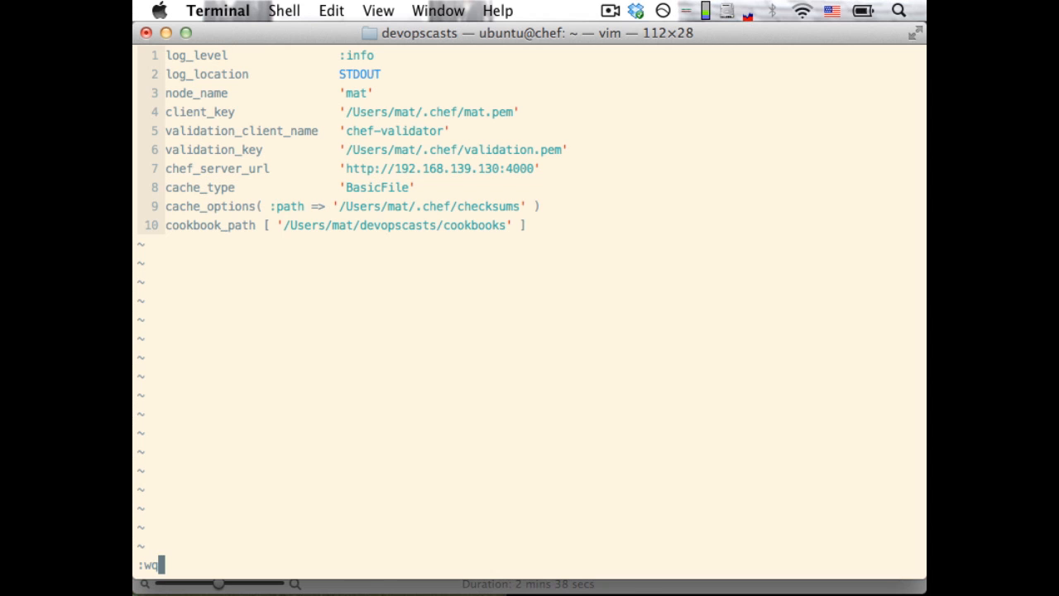
pyautogui.press('Return')
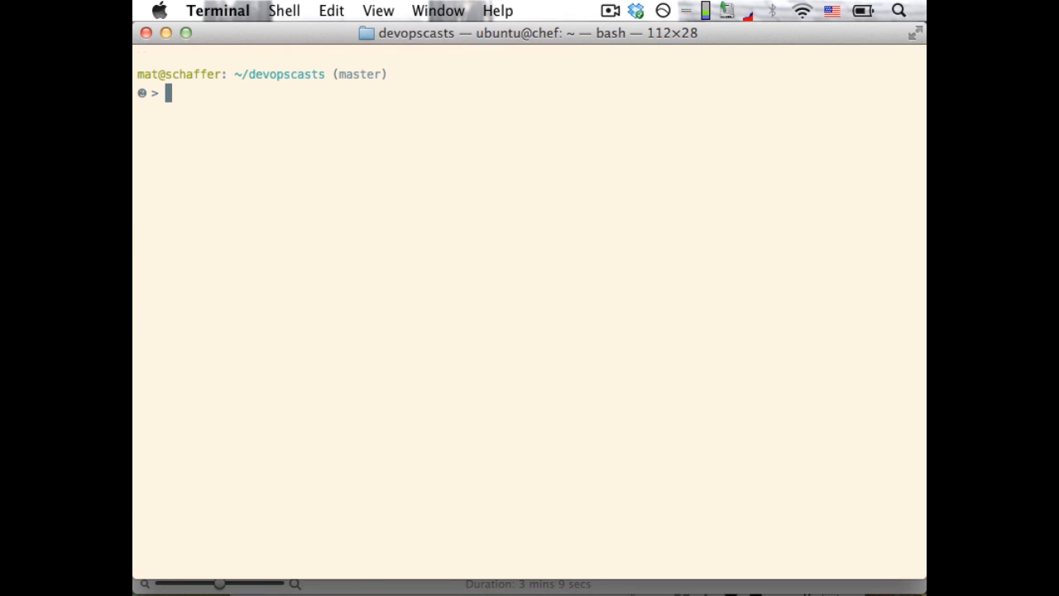
# Step: Bootstrap 192.168.139.132 as ubuntu with ubuntu10.04-gems, sudo and recipe[mysql::server]
pyautogui.write('knife b')
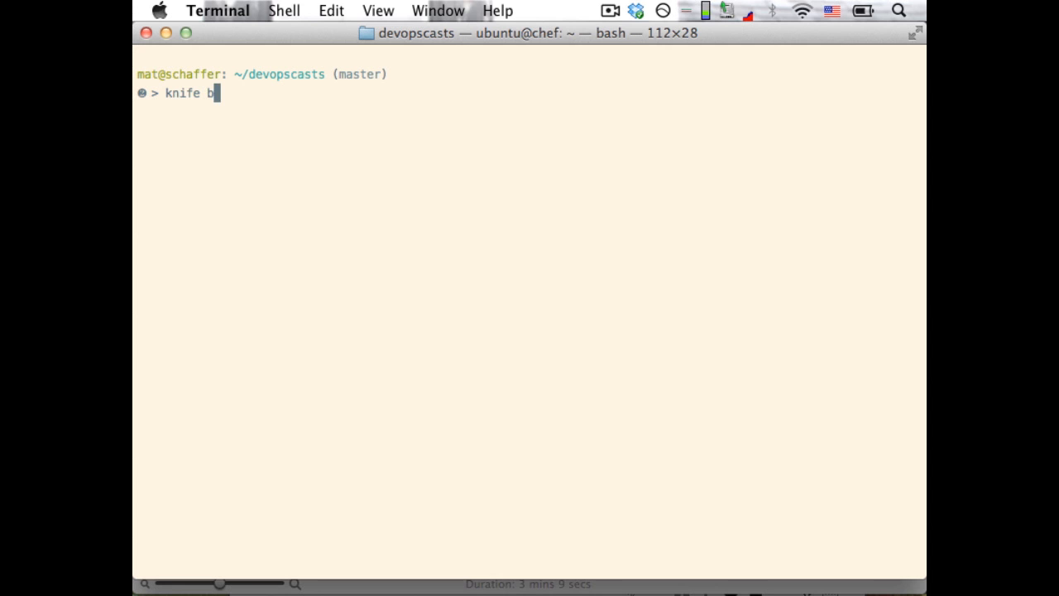
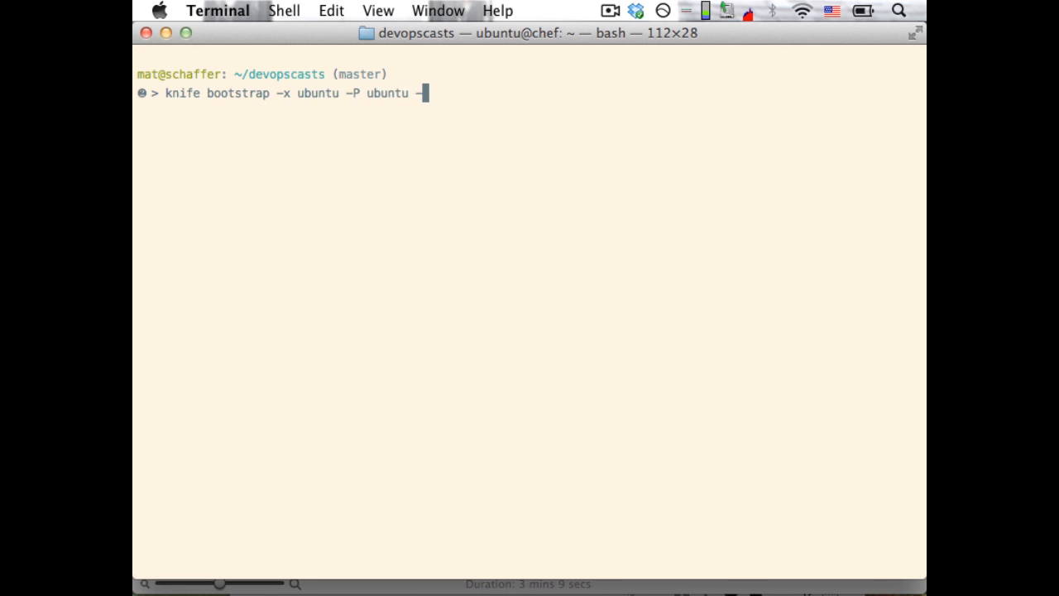
pyautogui.write('d ubuntu10.04-g')
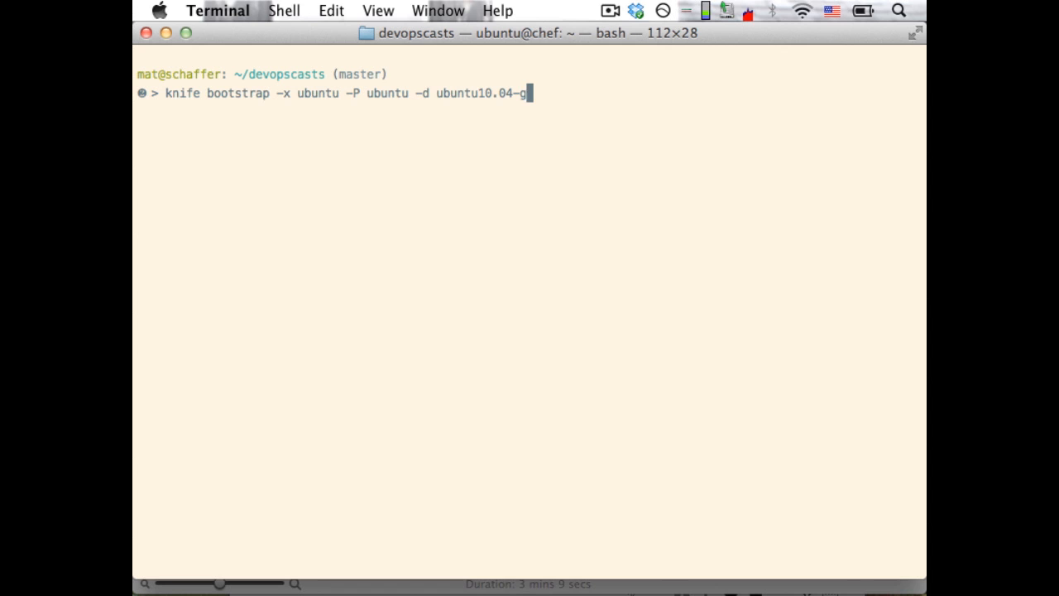
pyautogui.write('ems --sudo -r')
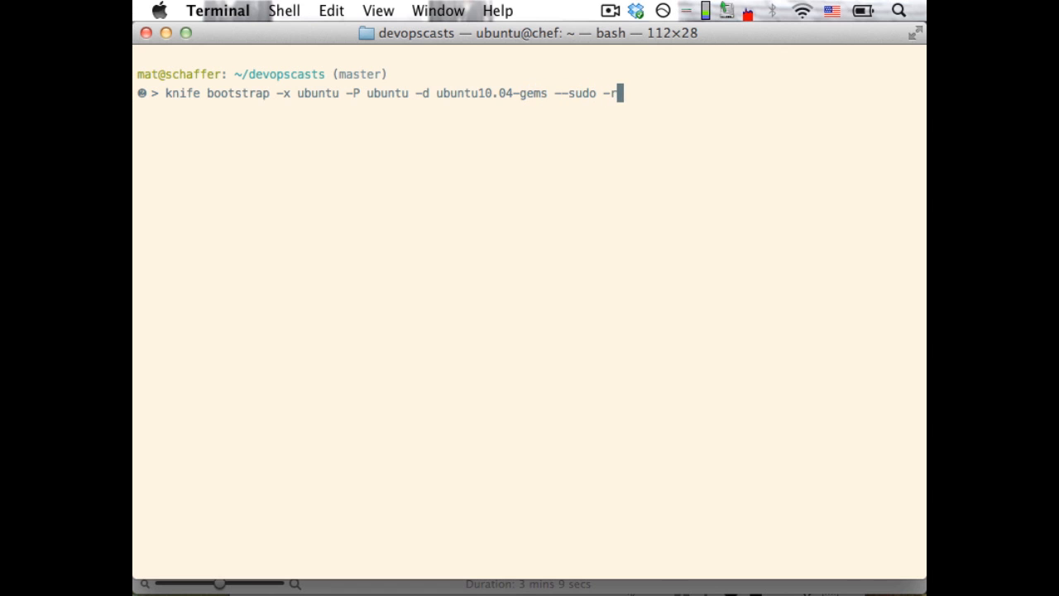
pyautogui.write("'re")
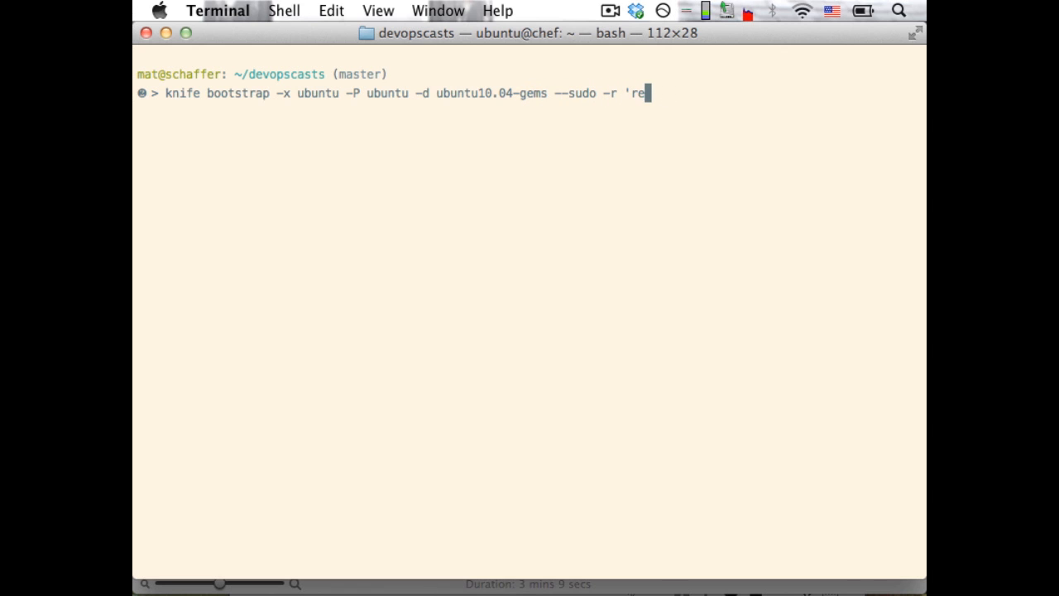
pyautogui.write('cipe[mysql::serv')
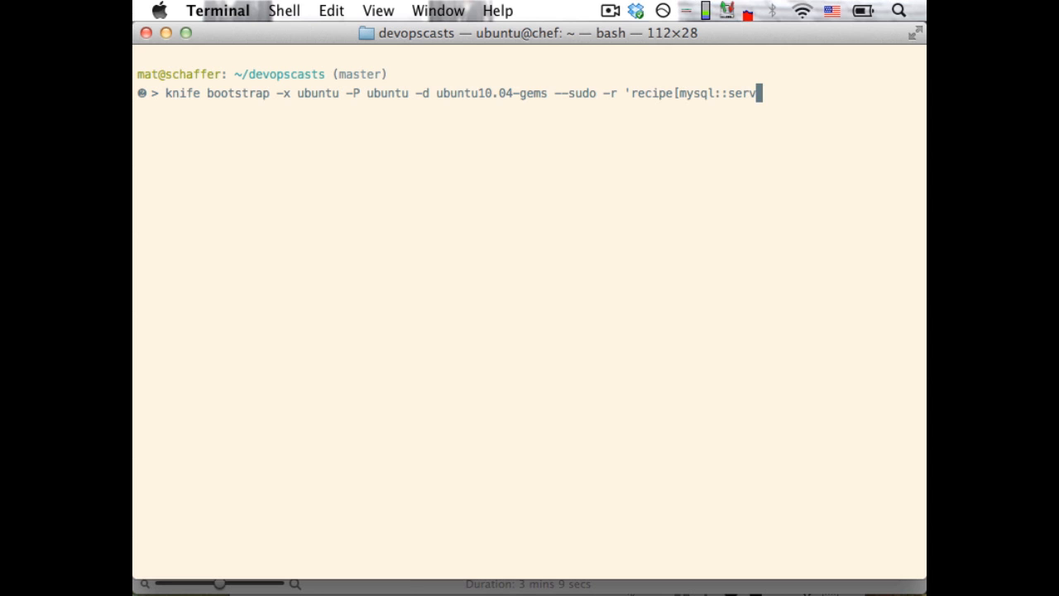
pyautogui.write("er]'")
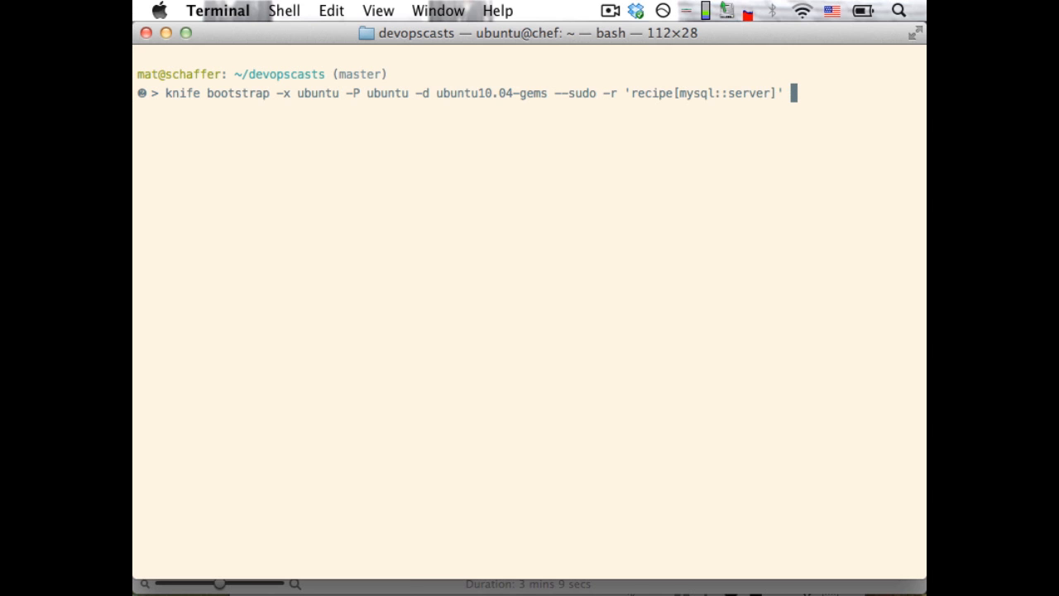
pyautogui.write('192.168.139')
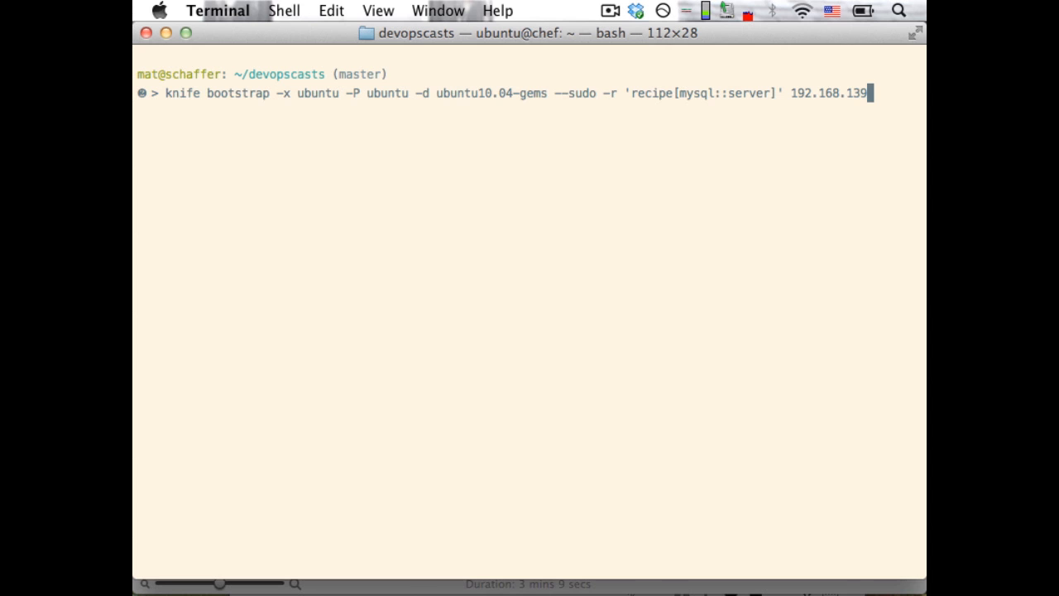
pyautogui.write('132')
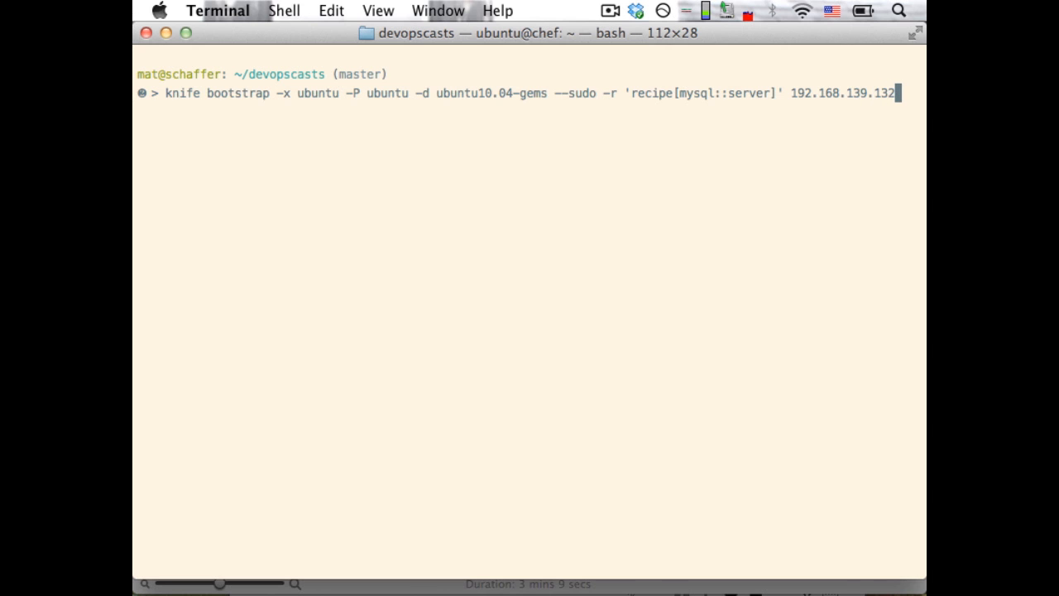
pyautogui.press('Return')
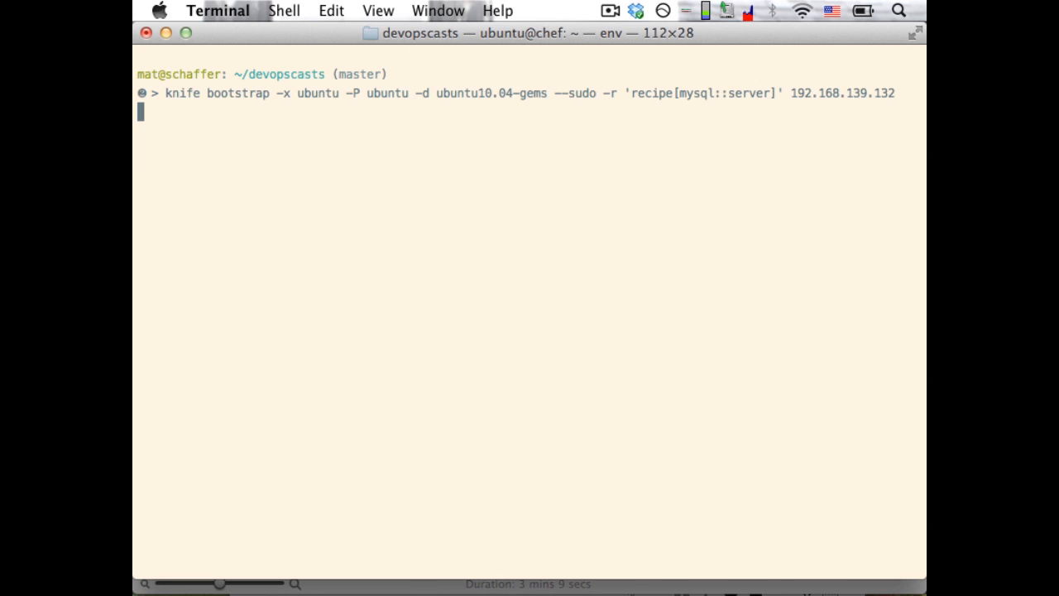
# Step: Let the Chef run finish, then enter 'knife node list'
pyautogui.press('Return')
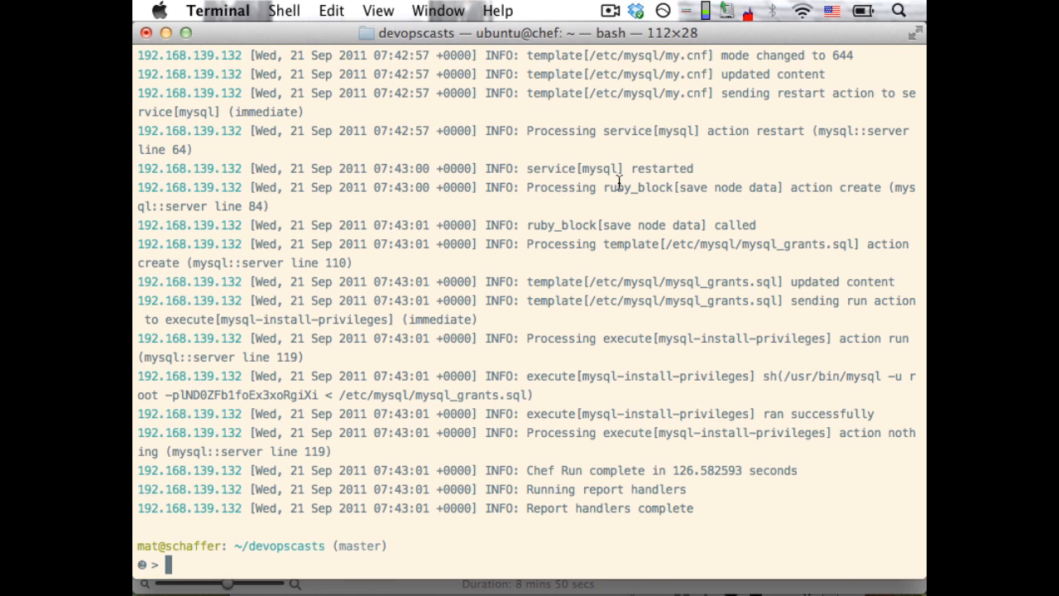
pyautogui.write('knife node list')
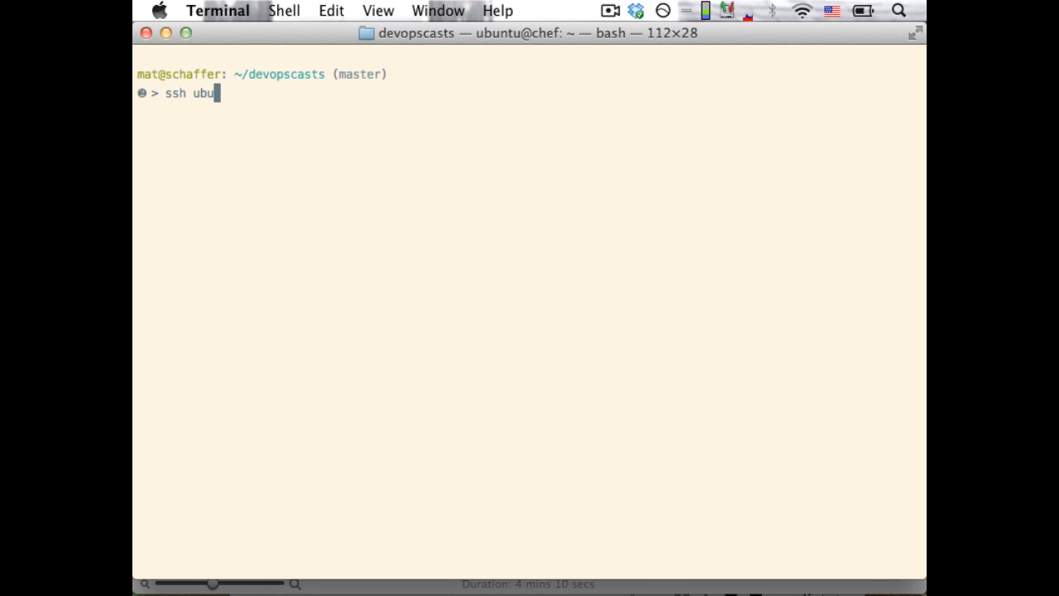
pyautogui.write('ntu@192.168.')
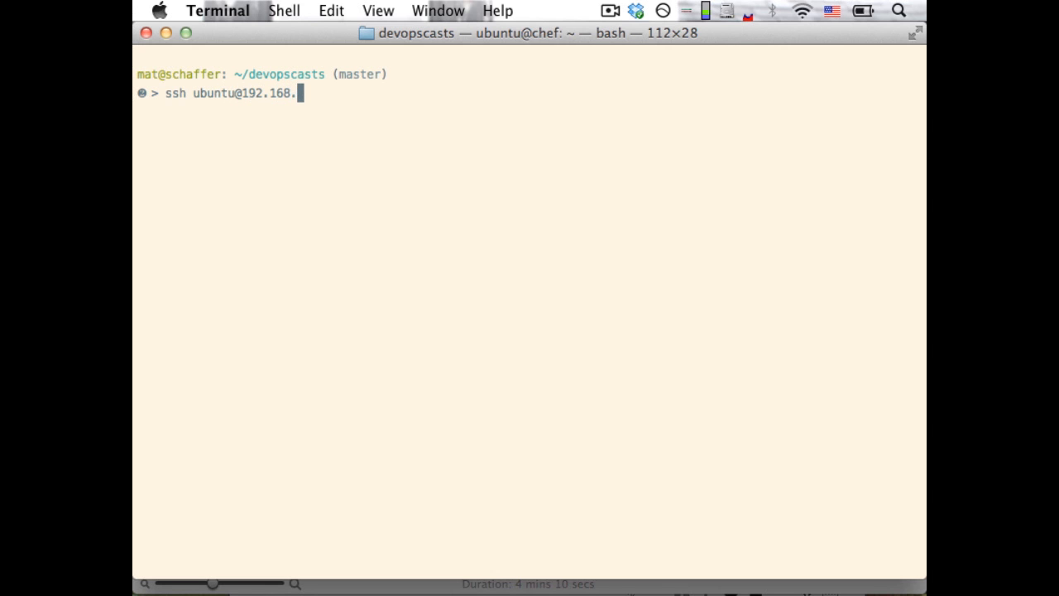
pyautogui.write('139.132')
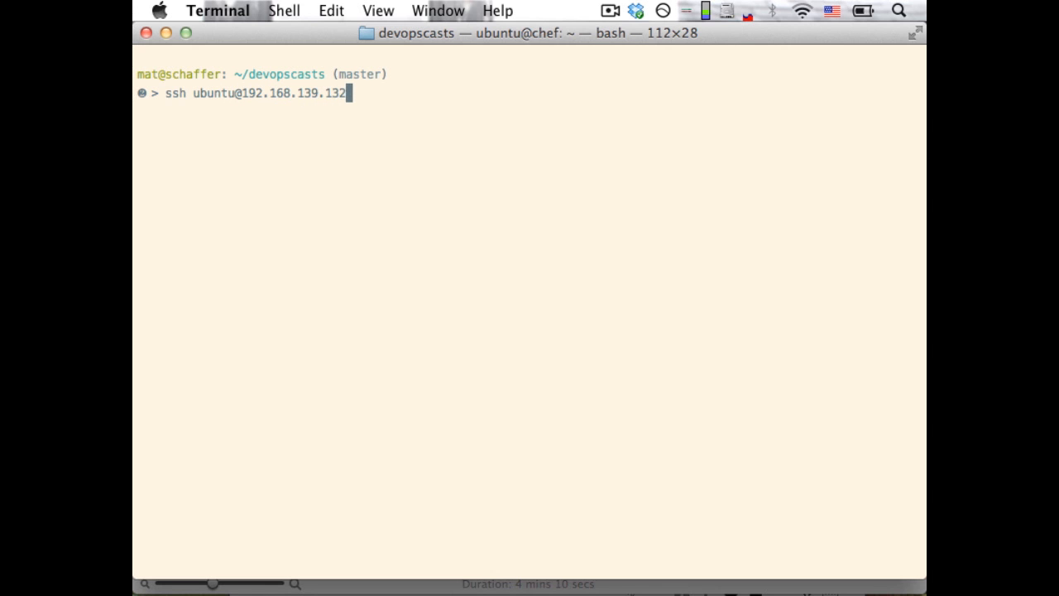
pyautogui.press('Return')
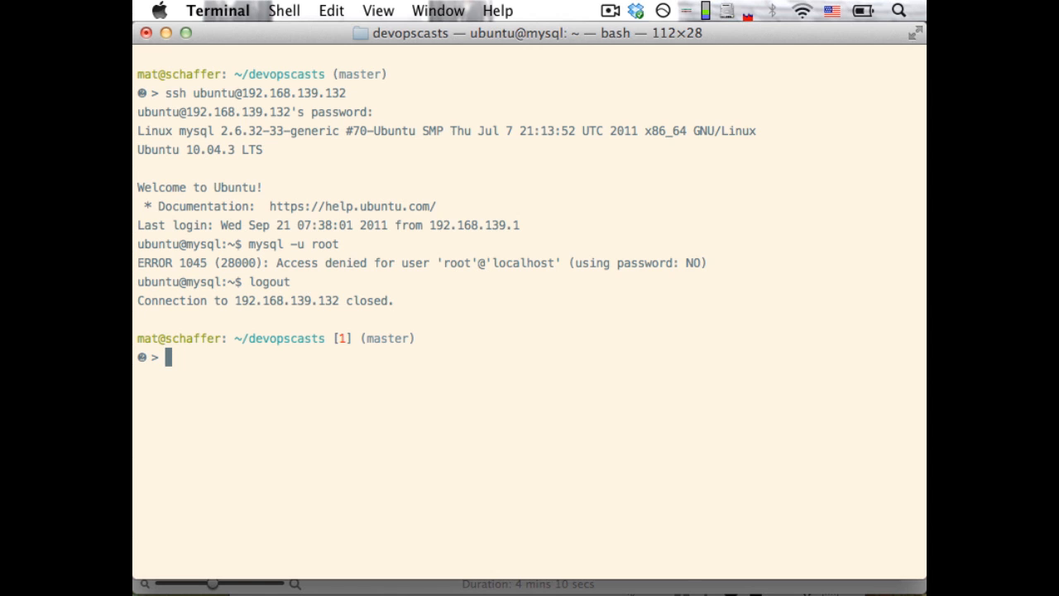
pyautogui.write('knife node show mysql -m')
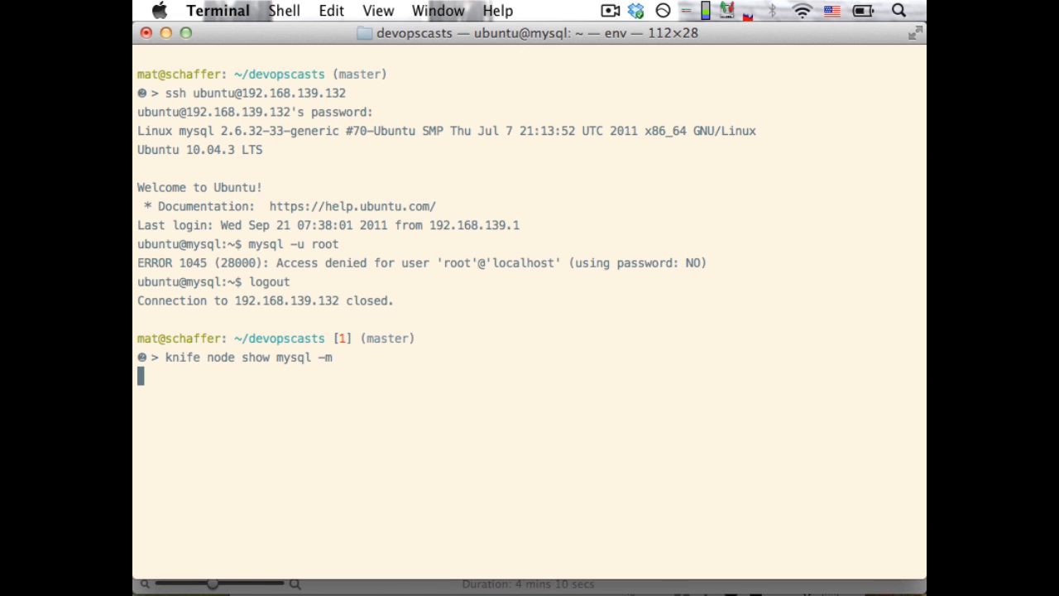
# Step: Display the mysql node's run list and attributes, including the generated root password
pyautogui.press('Return')
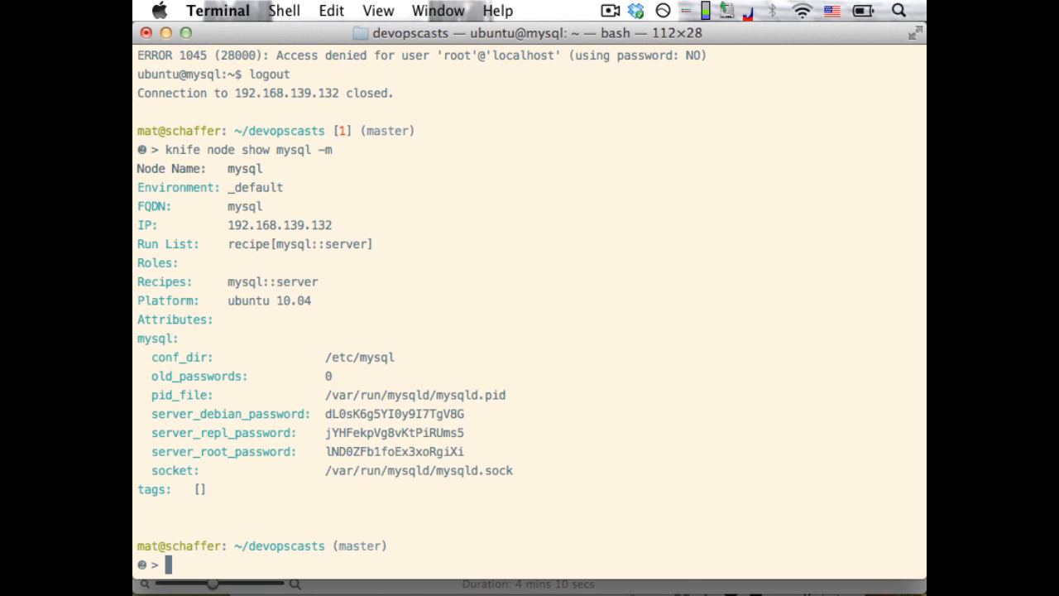
pyautogui.moveTo(373, 441)
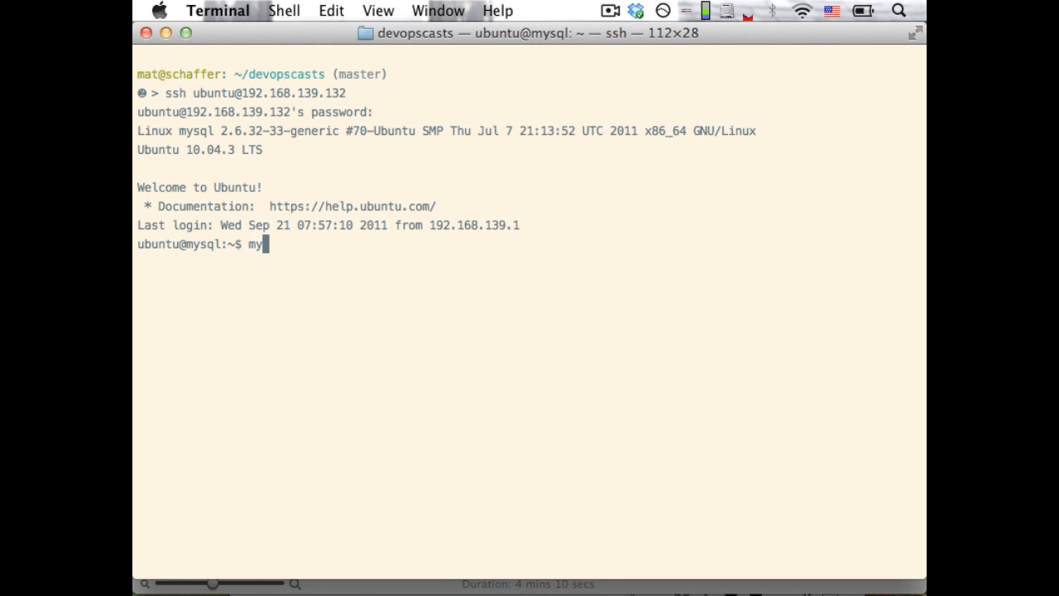
# Step: Log in to MySQL as root with the password, then exit the monitor
pyautogui.write('sql -u root -p')
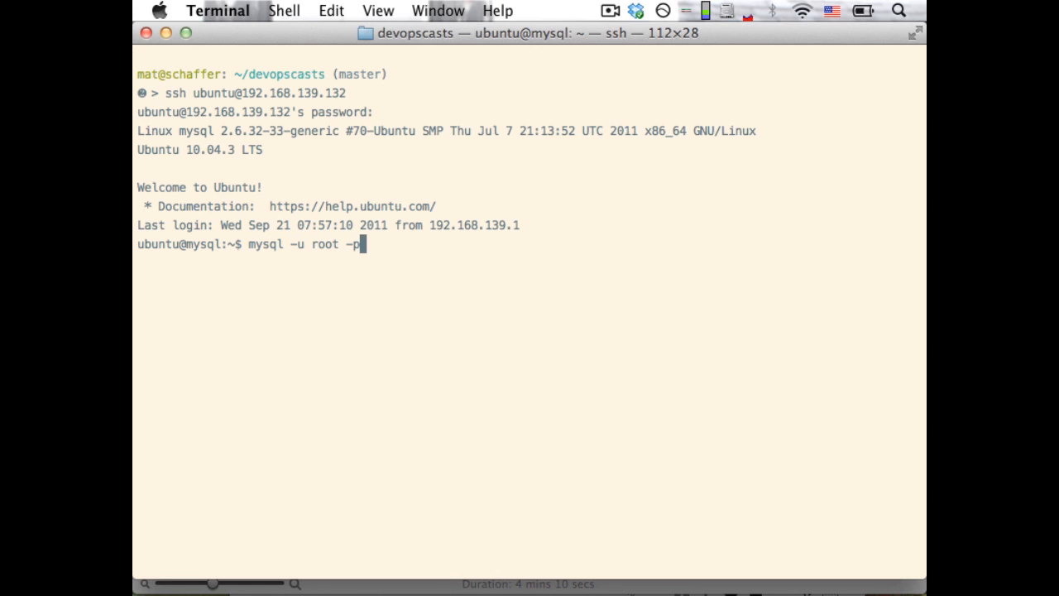
pyautogui.press('Return')
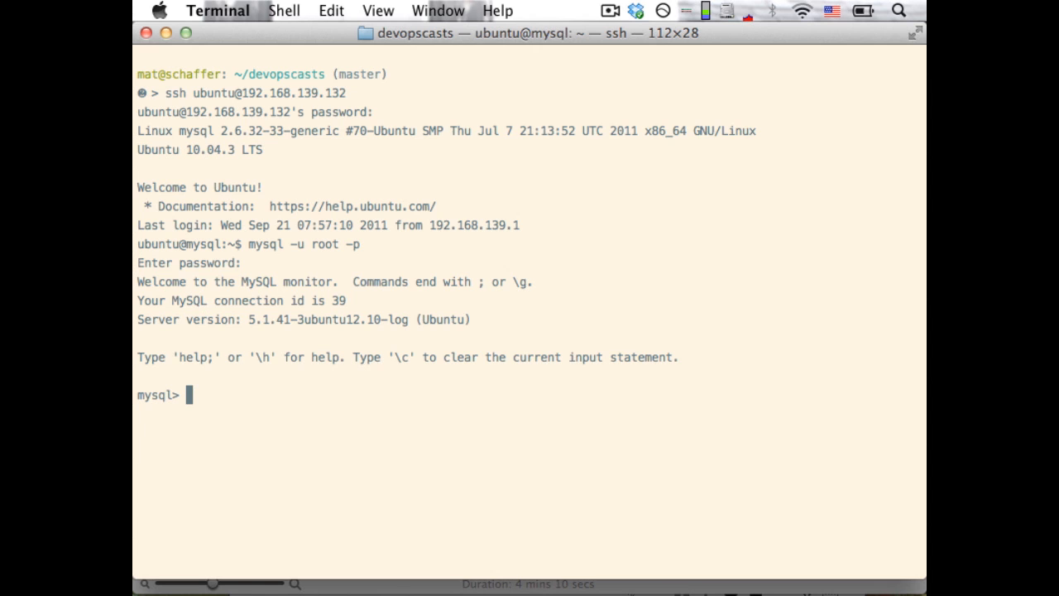
pyautogui.press('Return')
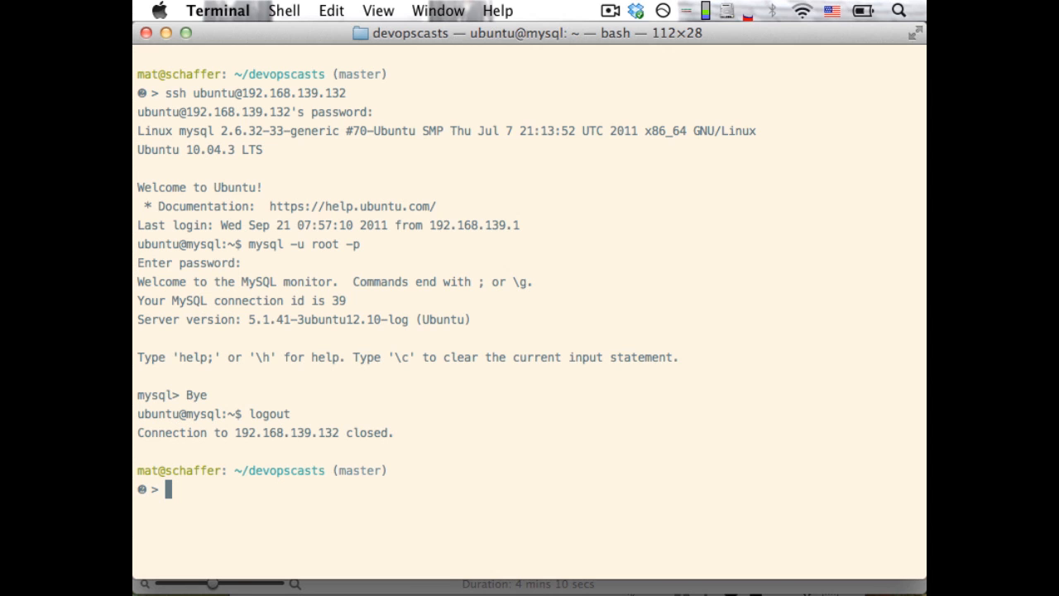
pyautogui.write('redcar cookbooks/mysql/')
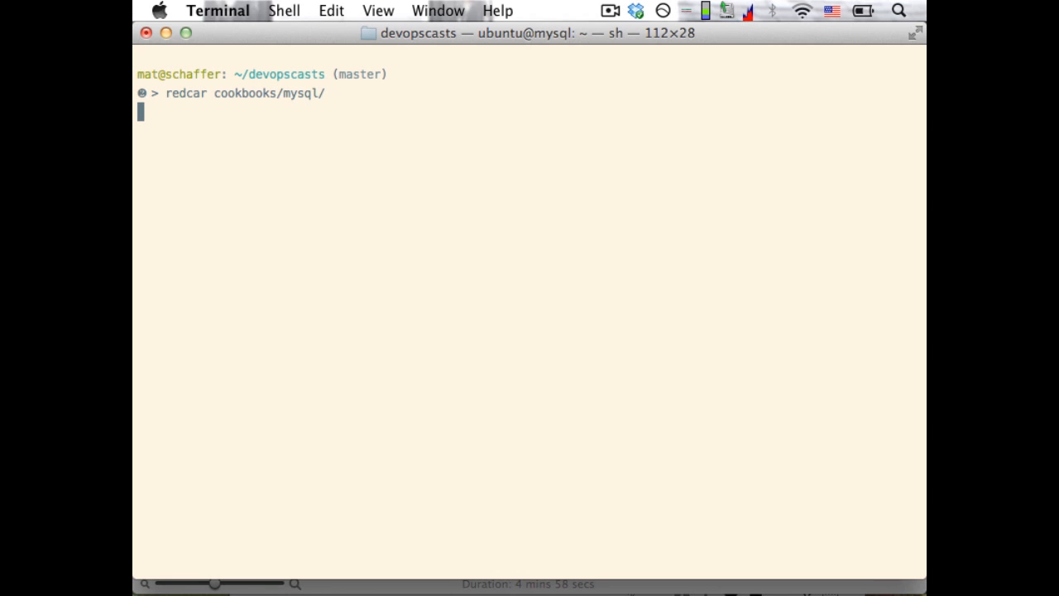
# Step: Open the mysql cookbook in Redcar and view templates/default/my.cnf.erb
pyautogui.press('Return')
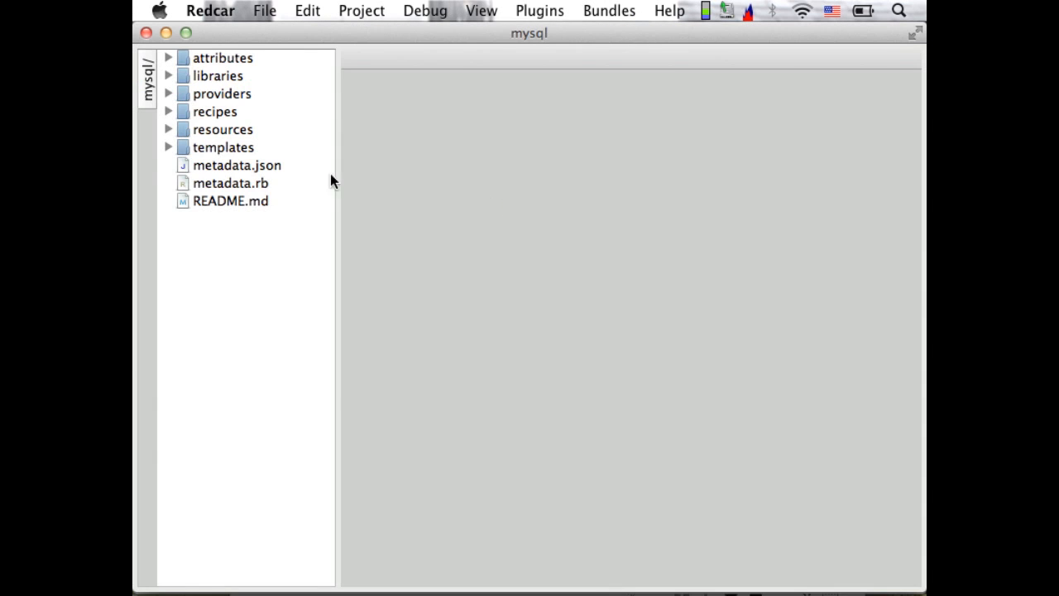
pyautogui.click(168, 147)
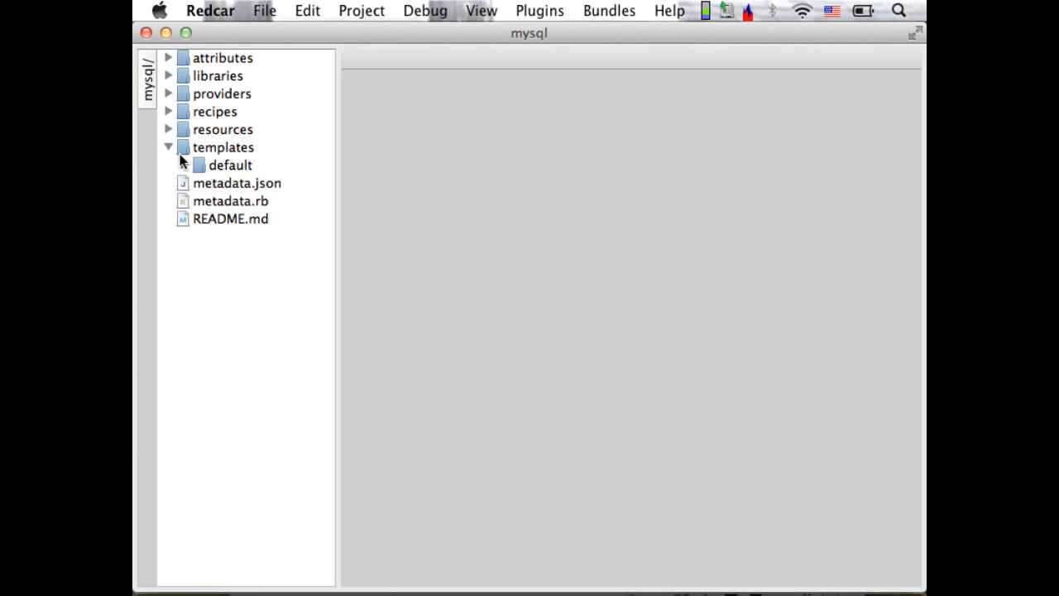
pyautogui.click(198, 165)
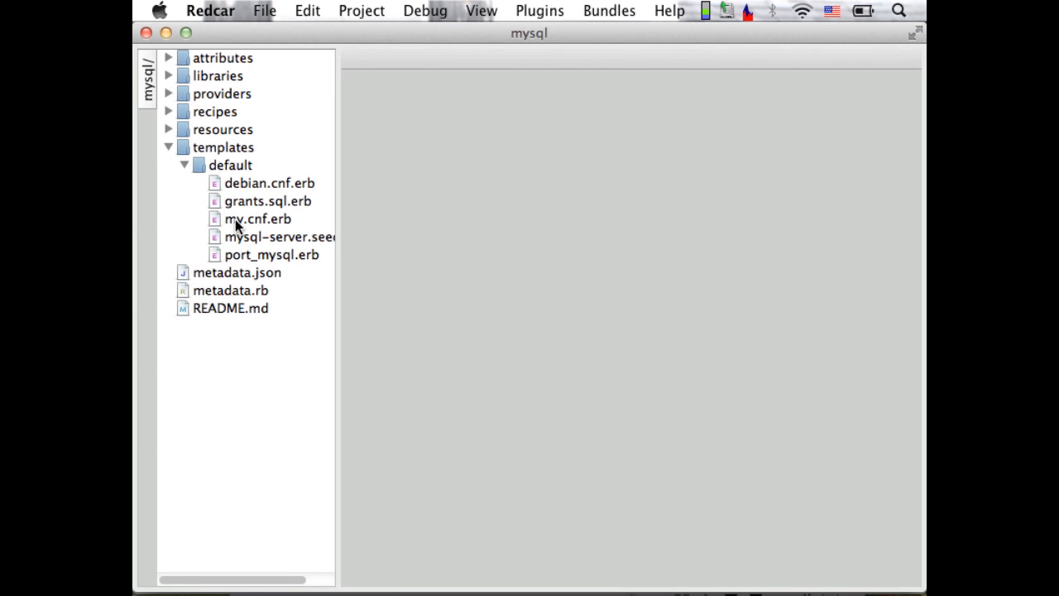
pyautogui.doubleClick(258, 218)
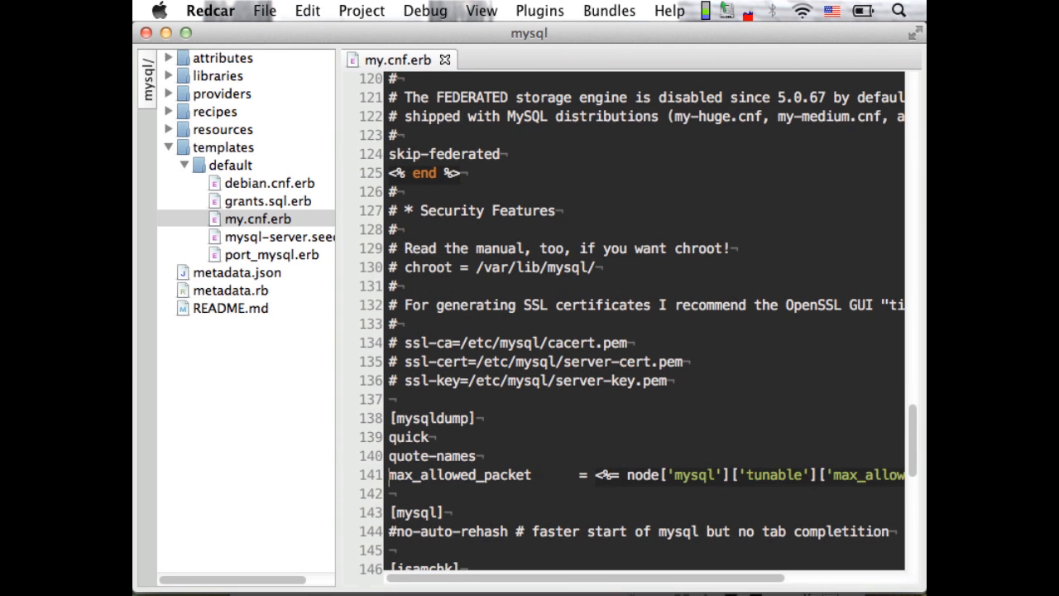
pyautogui.hscroll(3)
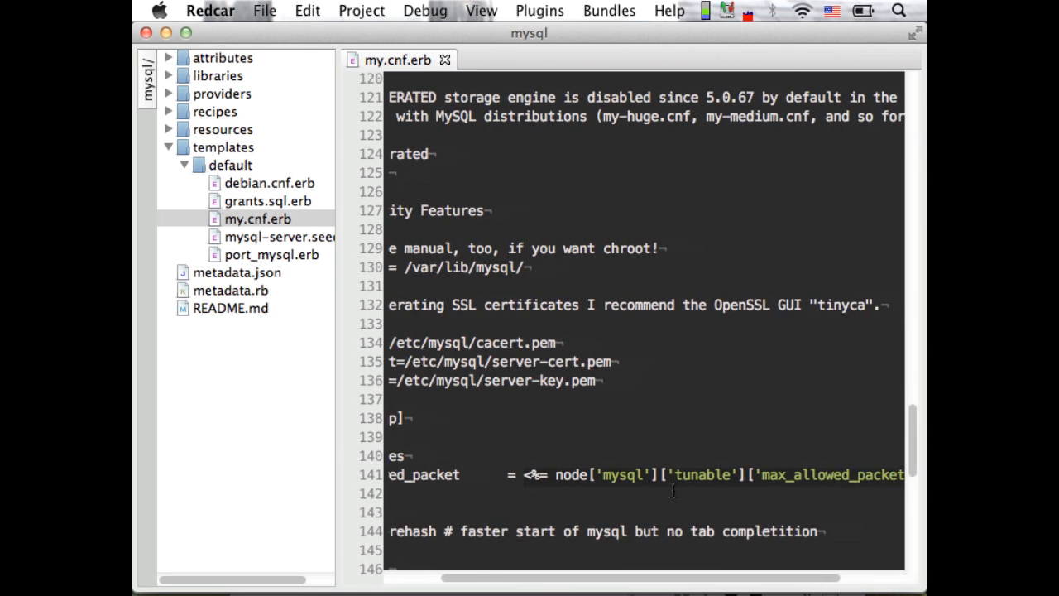
pyautogui.hscroll(3)
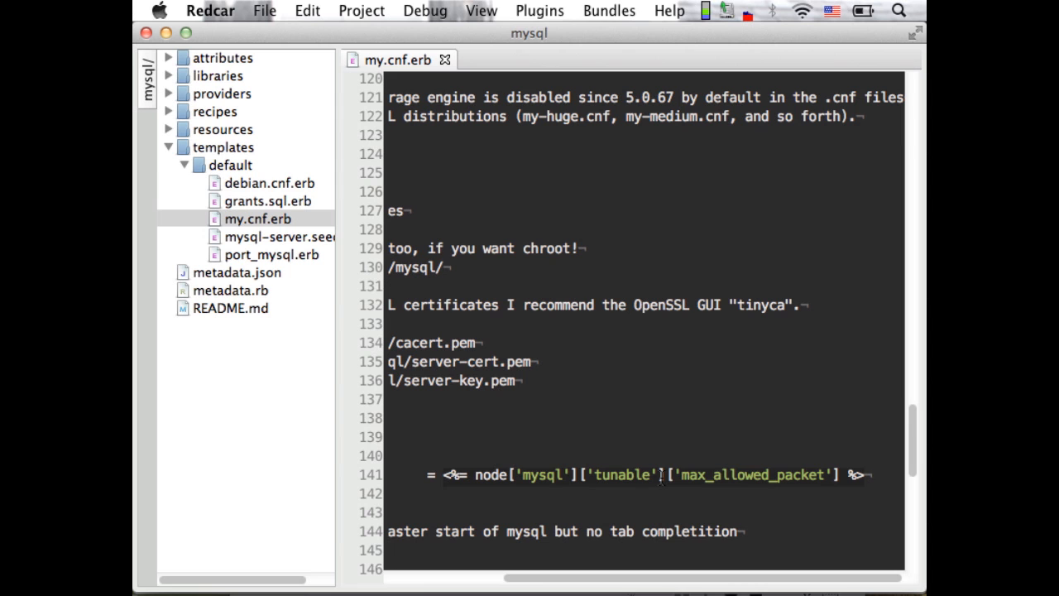
pyautogui.moveTo(328, 241)
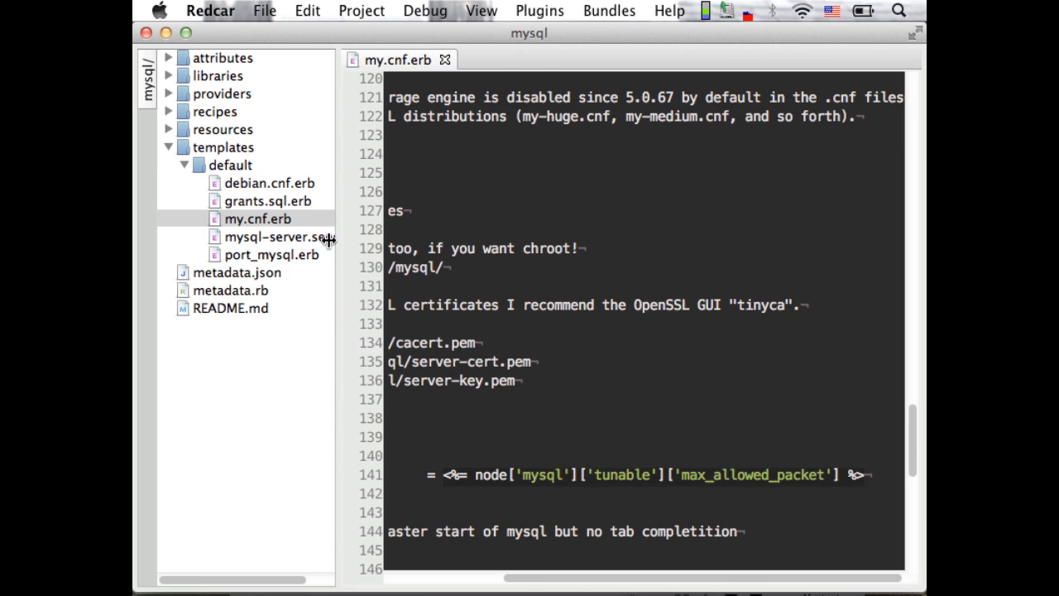
# Step: Open attributes/server.rb at line 45, showing the 16M max_allowed_packet default
pyautogui.click(168, 58)
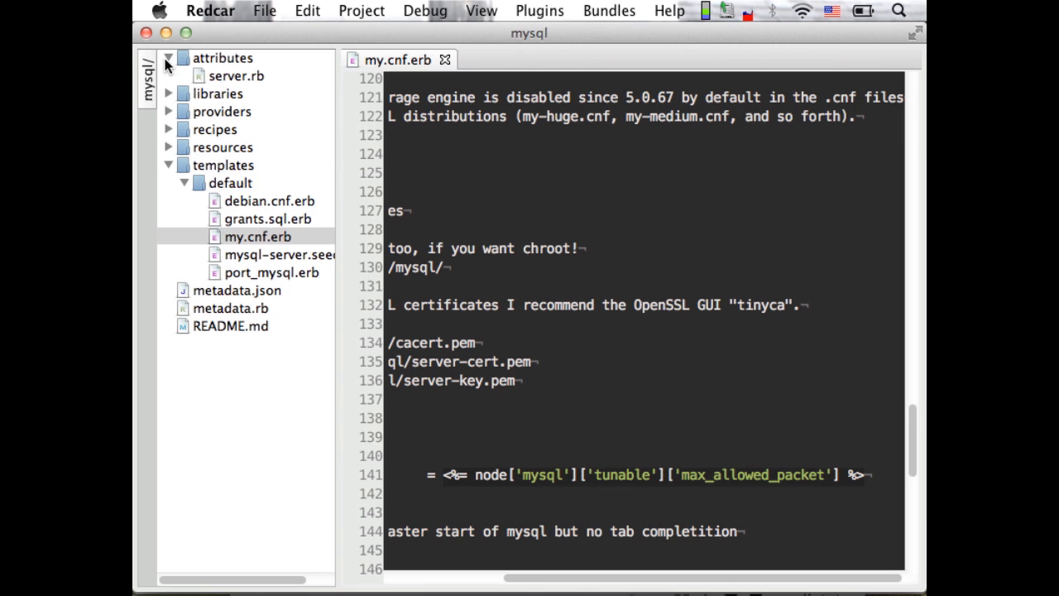
pyautogui.click(236, 75)
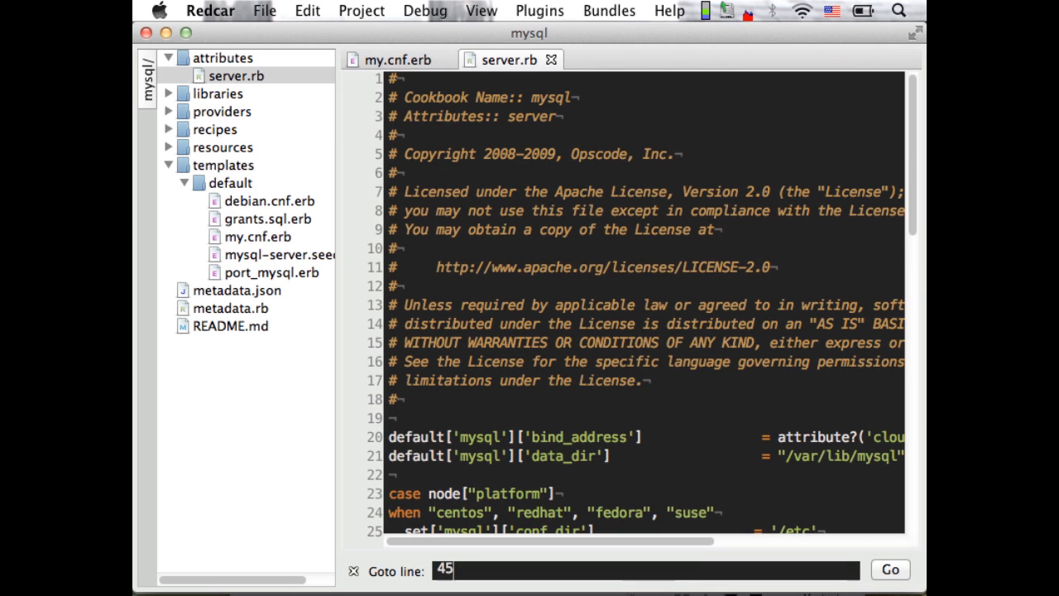
pyautogui.click(890, 569)
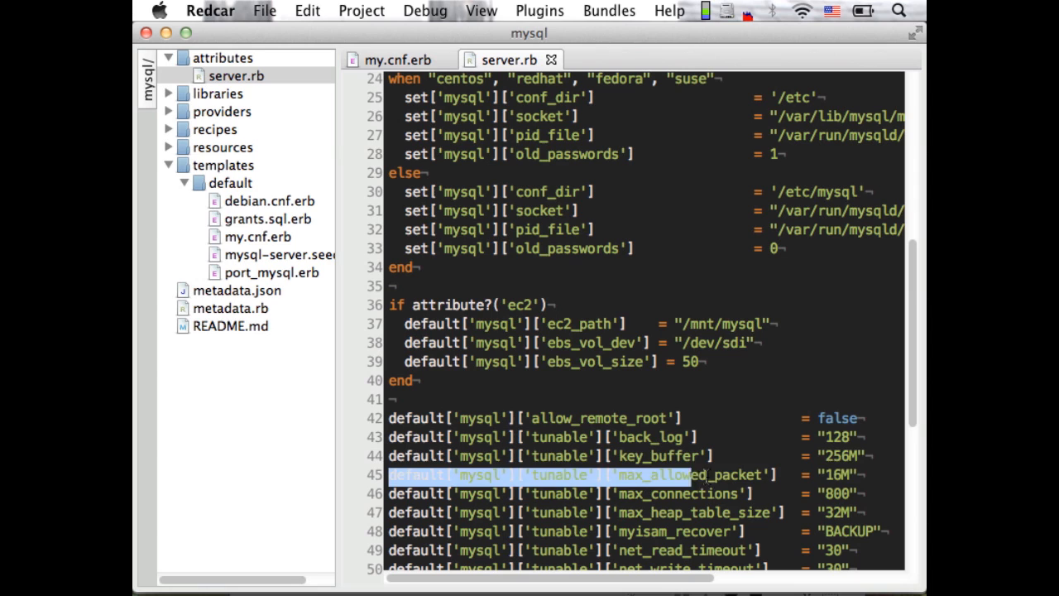
pyautogui.click(880, 476)
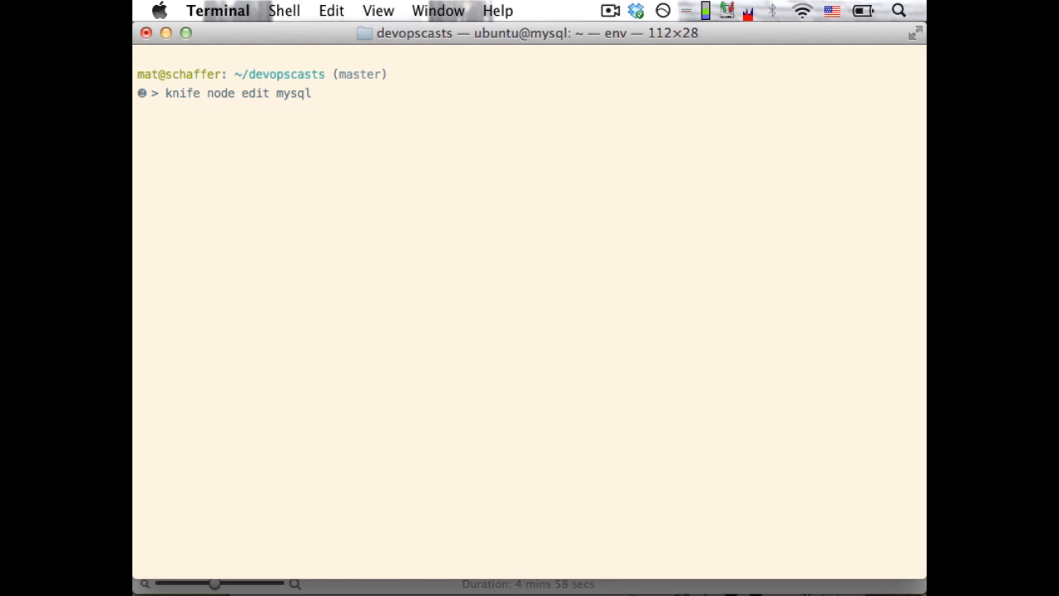
# Step: Add "max_allowed_packet": "32MB" to the mysql node's tunable block in vim
pyautogui.press('Return')
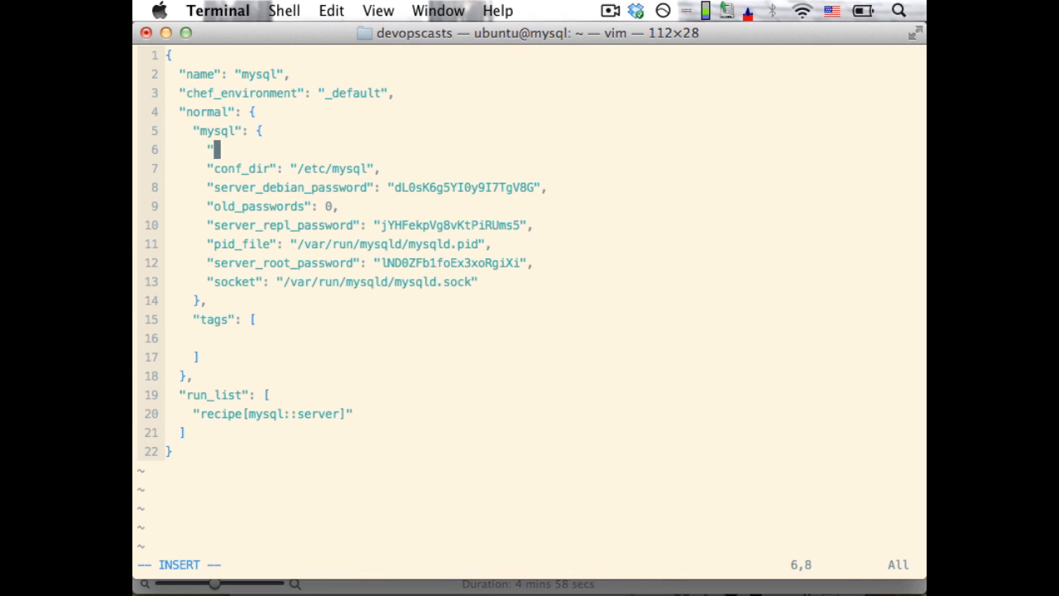
pyautogui.write('tunable": {')
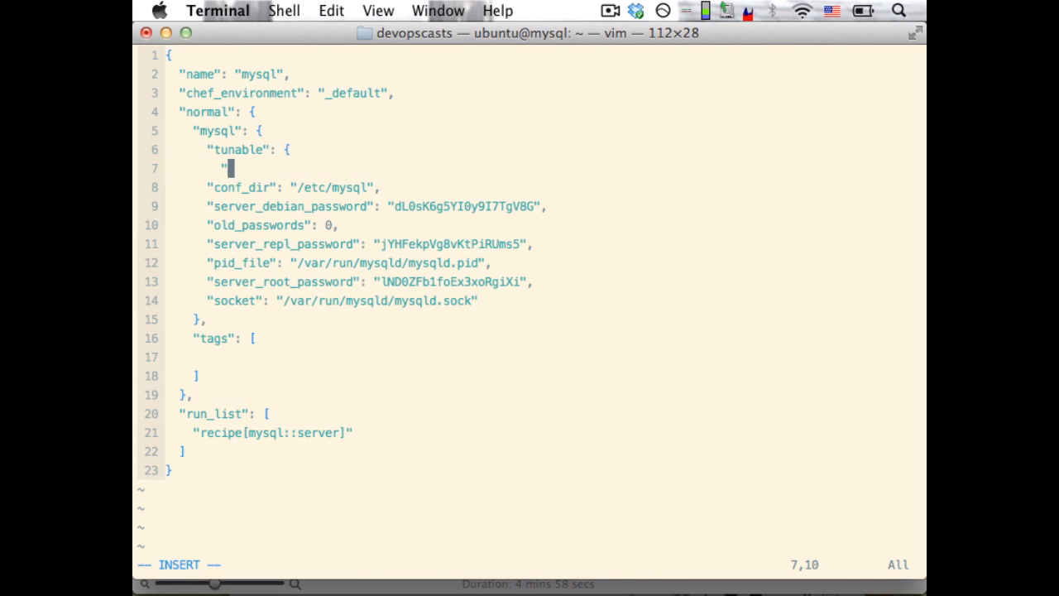
pyautogui.write('max_allowed')
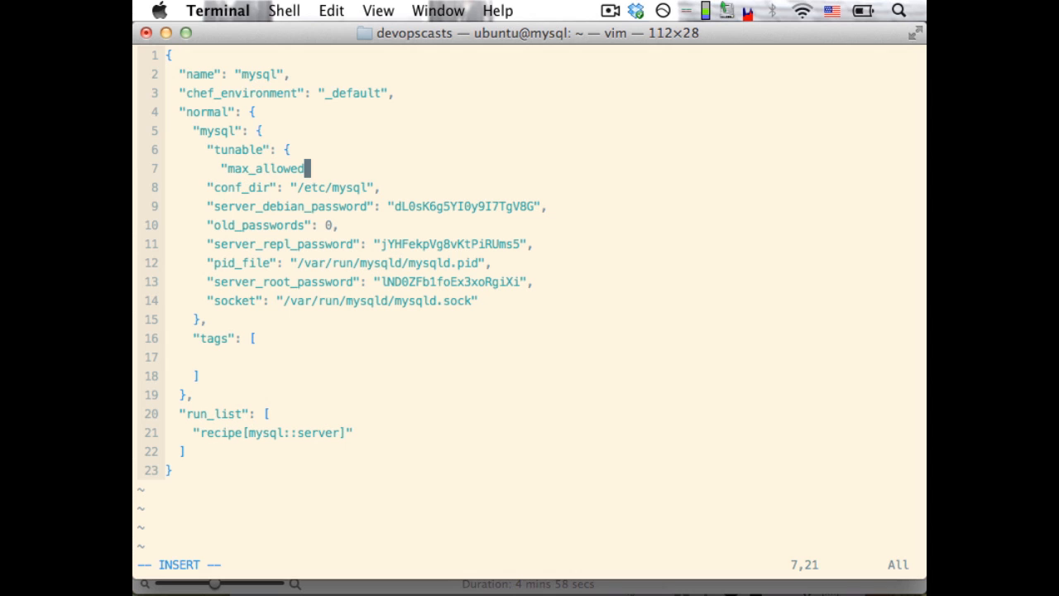
pyautogui.write('_packet": "')
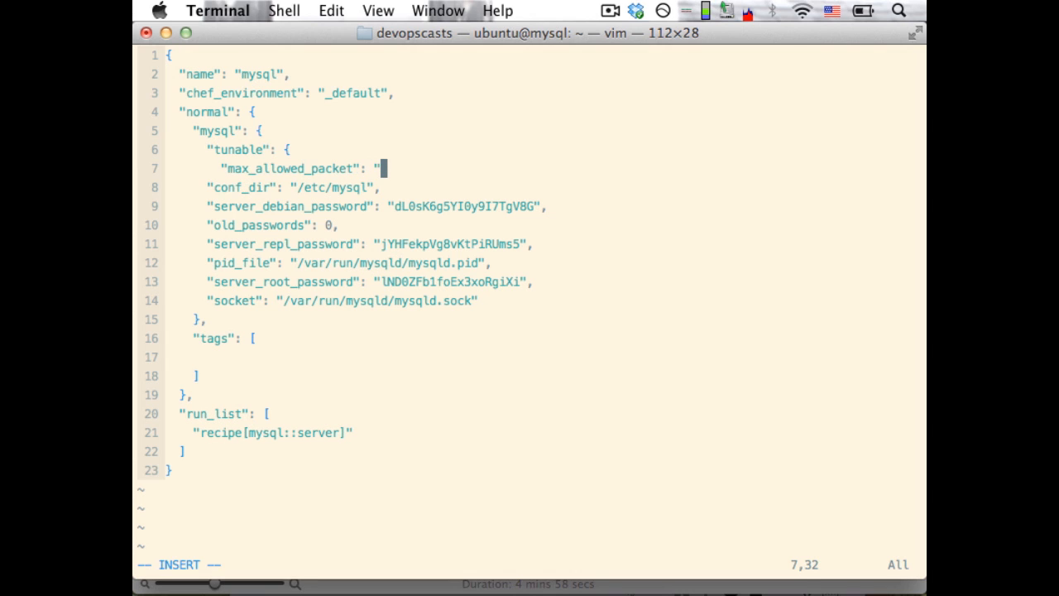
pyautogui.write('32MB')
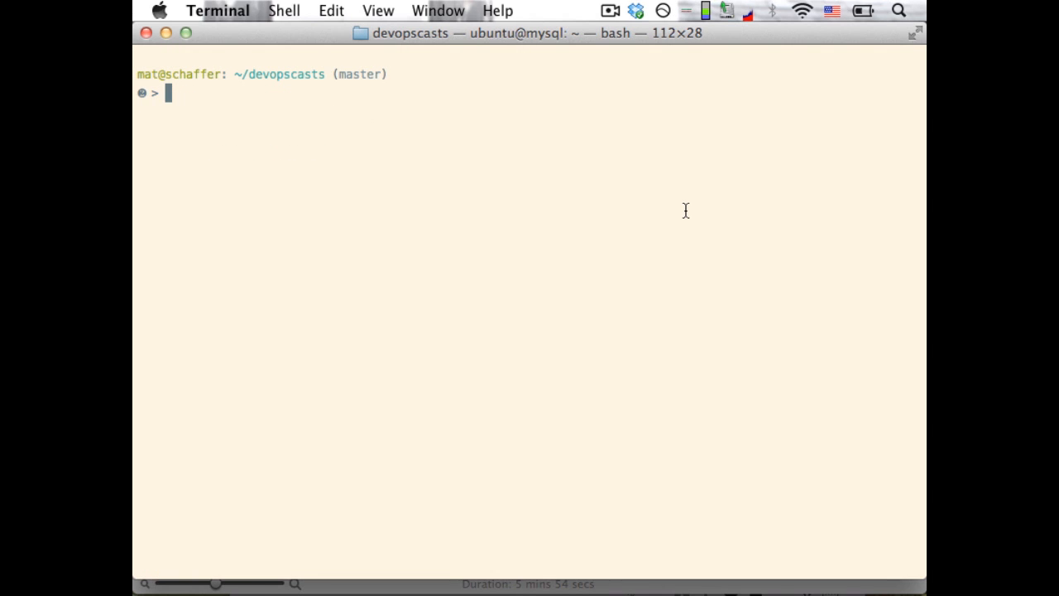
# Step: Install the chef-client cookbook from the community site with knife cookbook site install
pyautogui.write('knife cook')
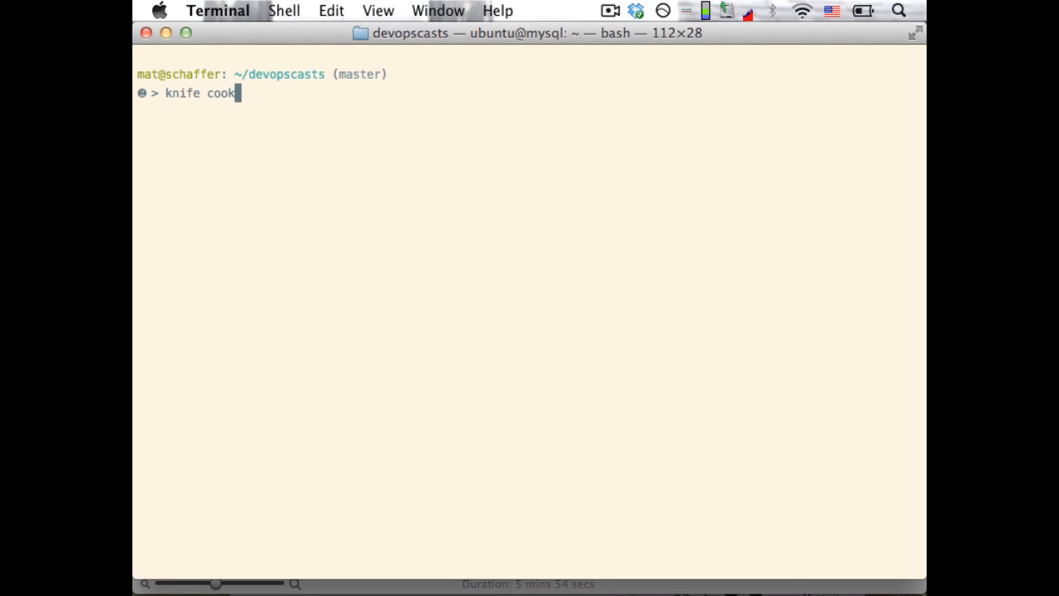
pyautogui.write('book site install chef-')
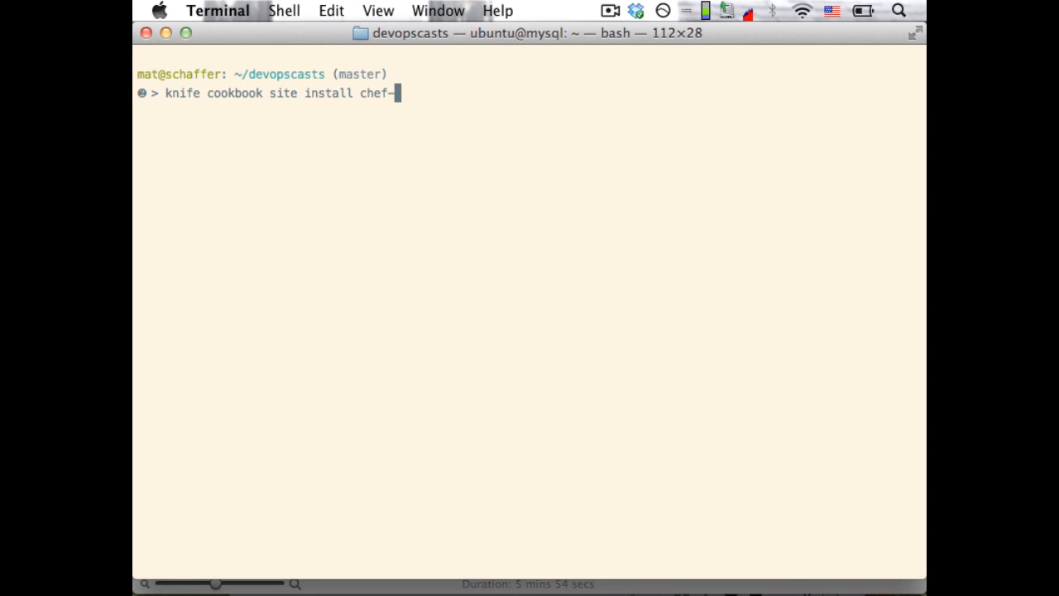
pyautogui.press('Return')
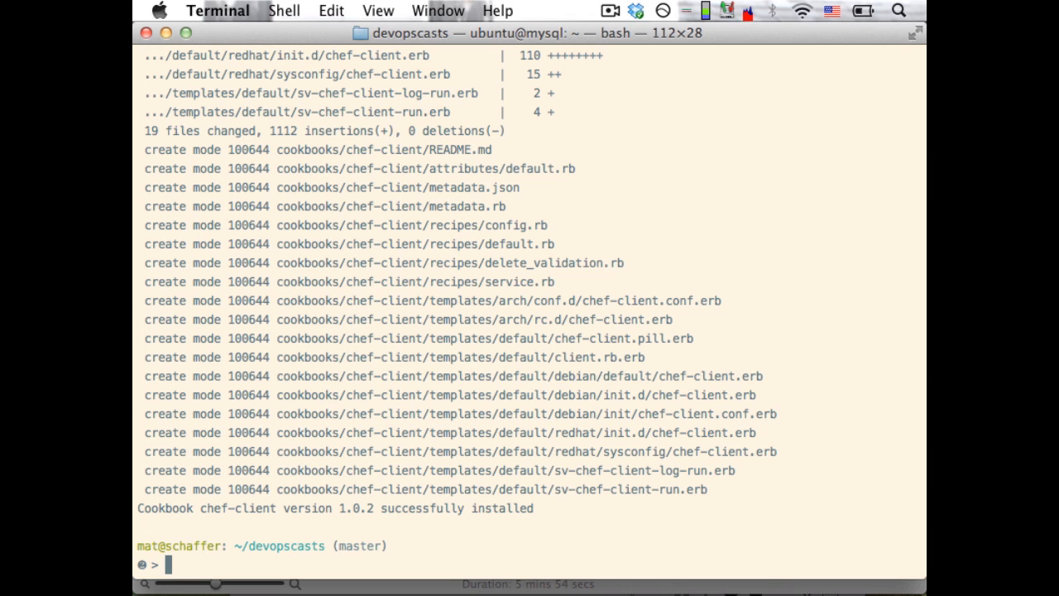
# Step: Upload the chef-client cookbook to the Chef server
pyautogui.write('knife cookboo')
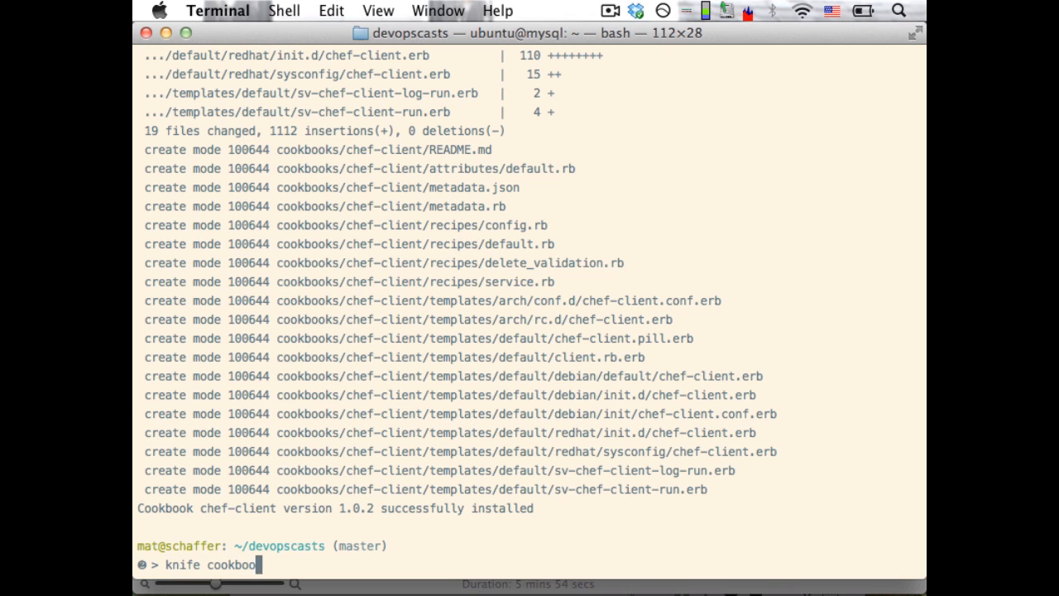
pyautogui.write('upload chef-client')
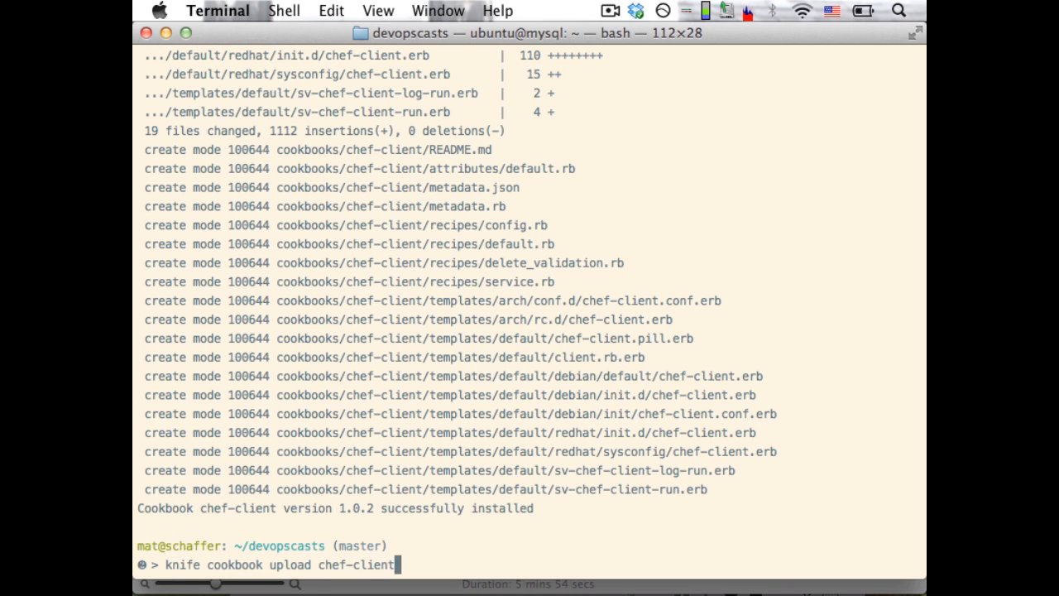
pyautogui.press('Return')
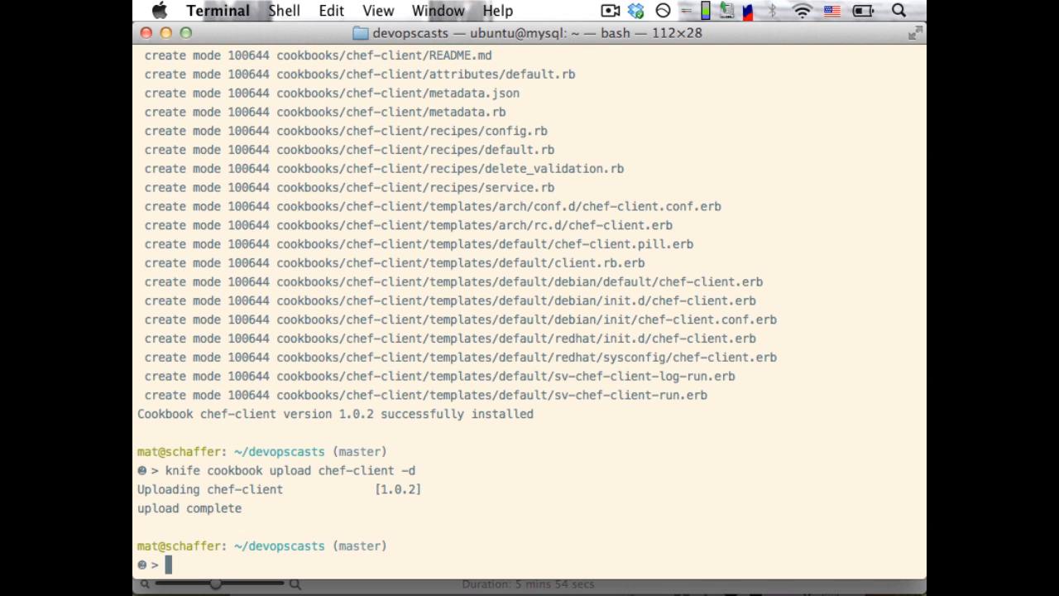
pyautogui.write('knife node')
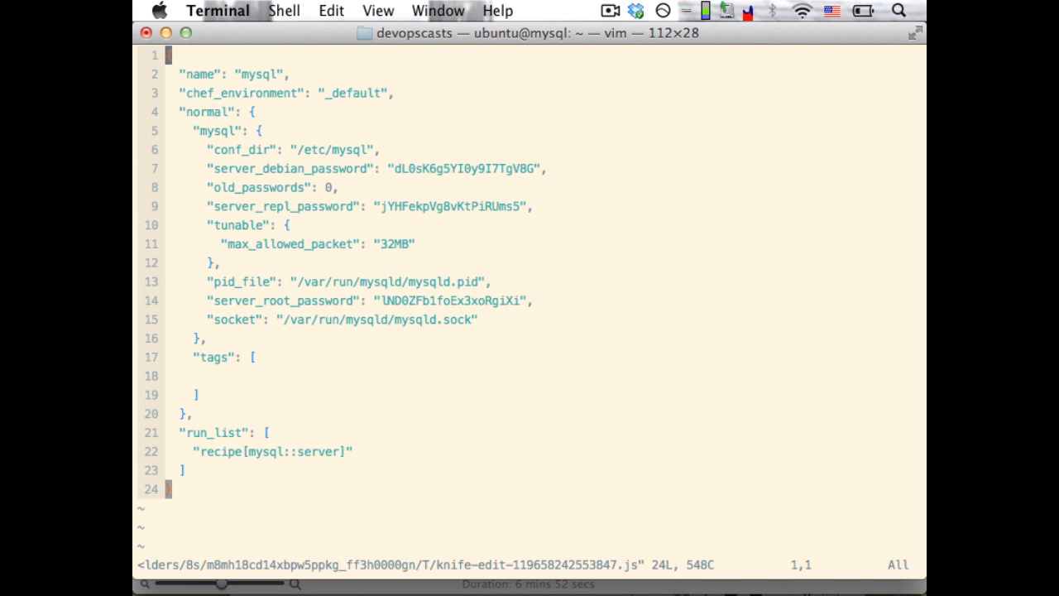
# Step: Add recipe[chef-client] after mysql::server and a chef_client interval attribute to the node
pyautogui.press('i')
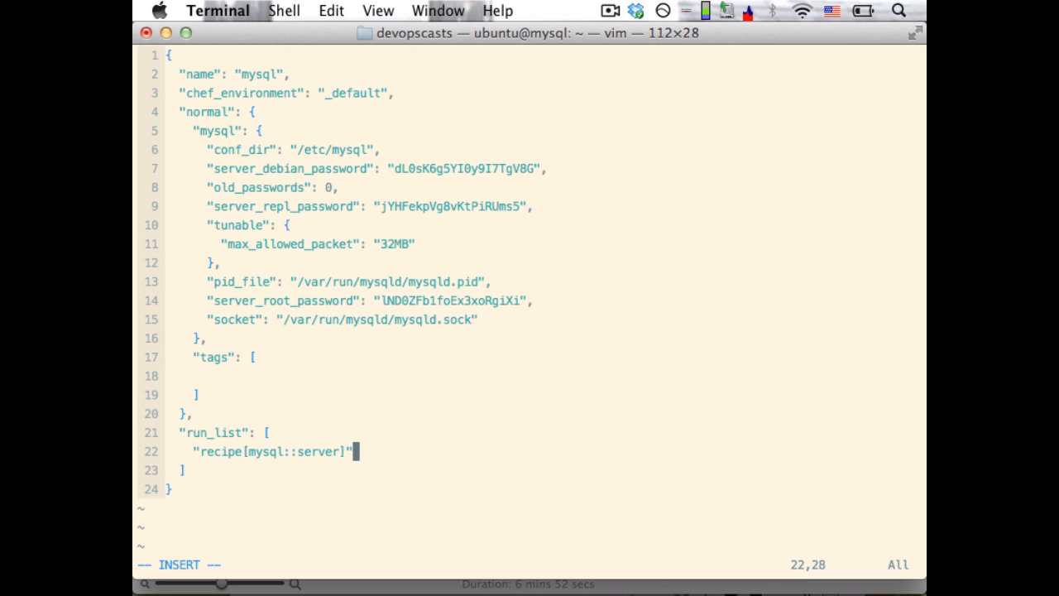
pyautogui.write(',')
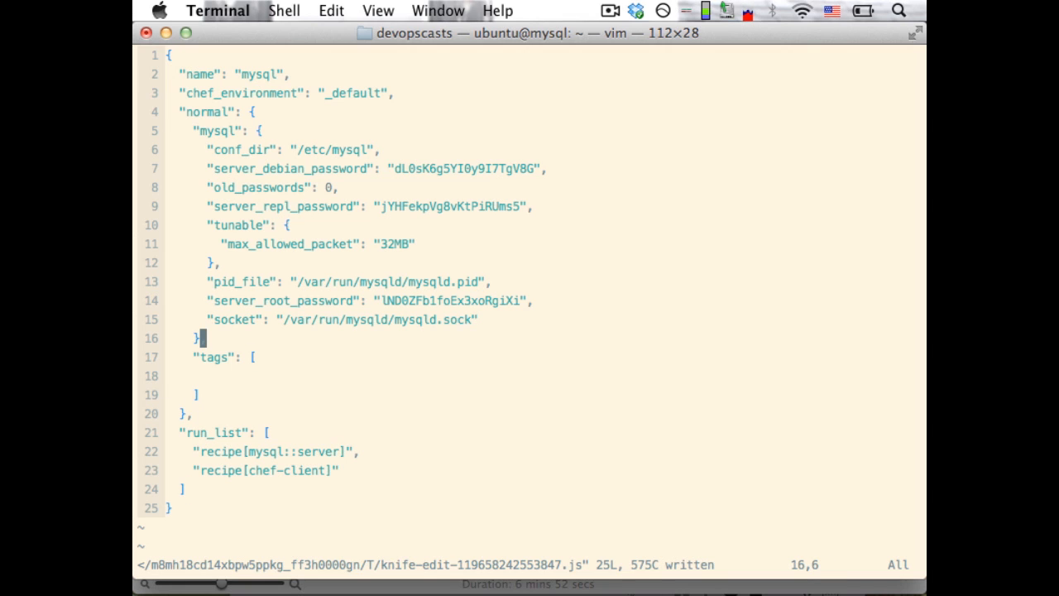
pyautogui.write('c')
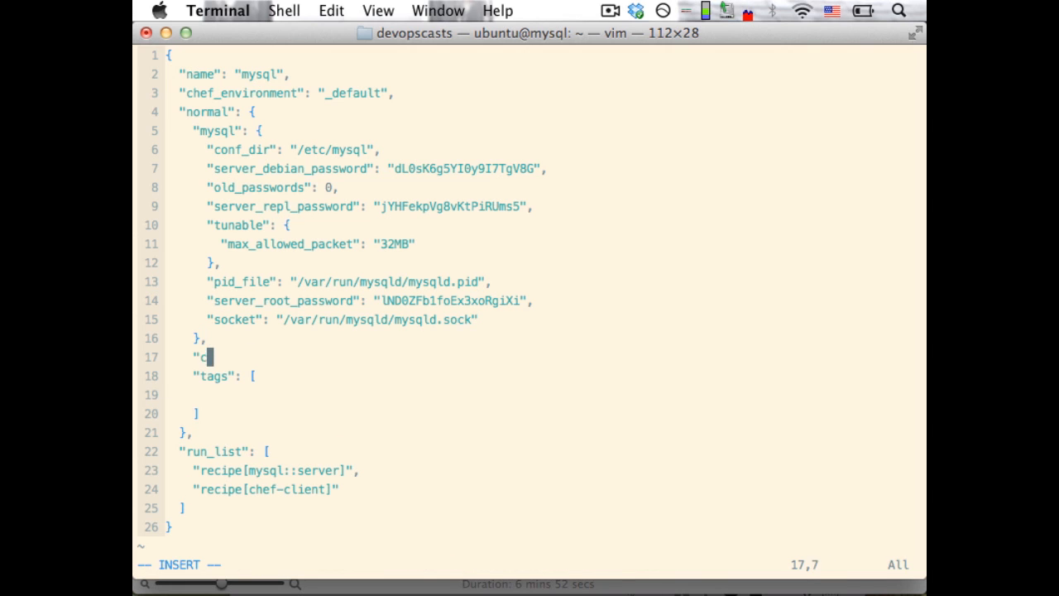
pyautogui.write('hef_client": {')
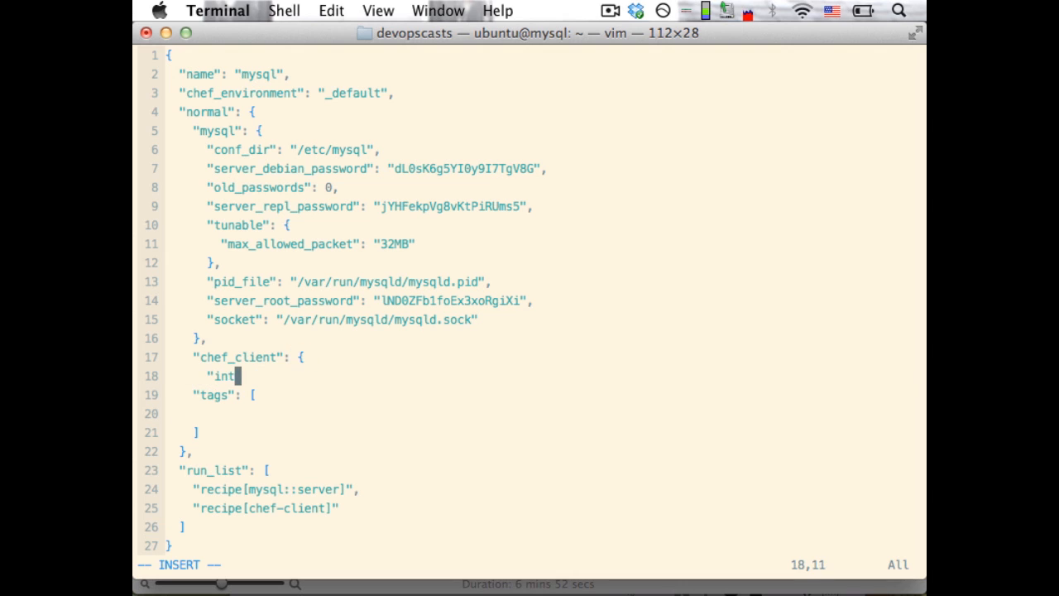
pyautogui.write('erval": 5')
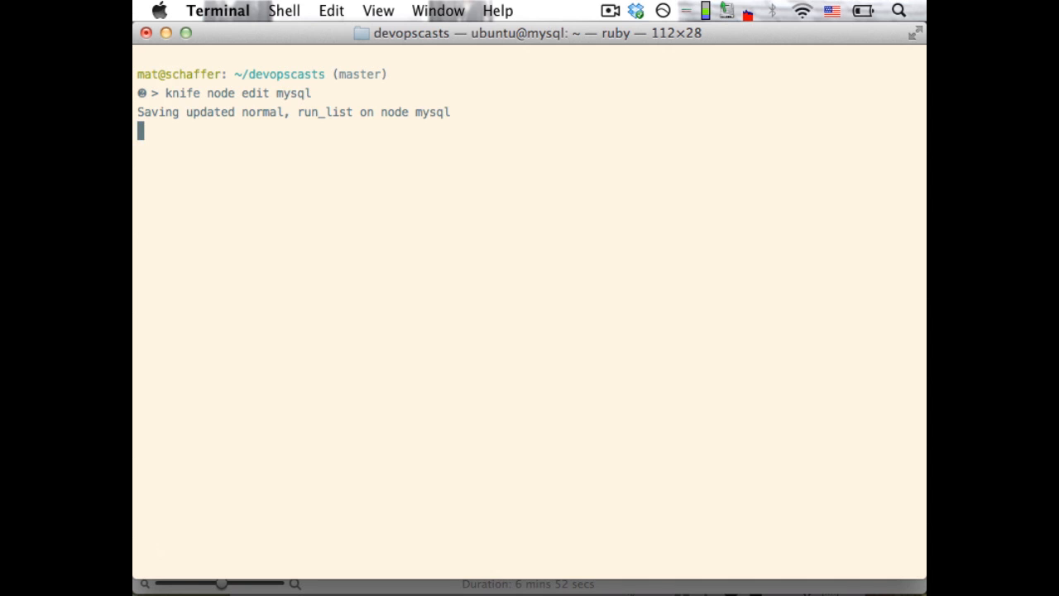
# Step: Run sudo chef-client on 192.168.139.132 via knife ssh as ubuntu, supplying the sudo password
pyautogui.write('knife ssh')
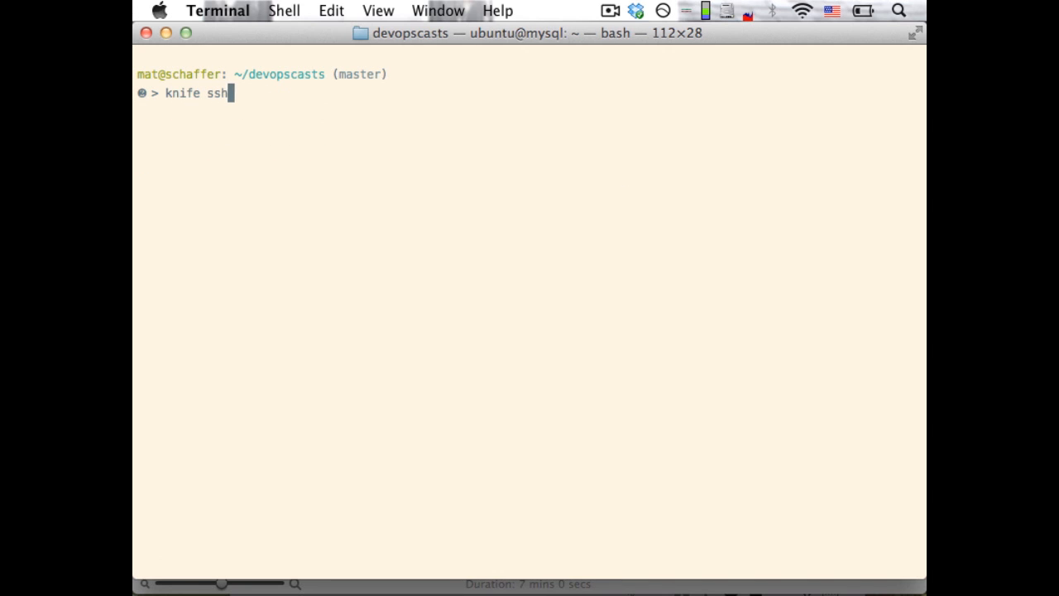
pyautogui.write('-m 192.168.')
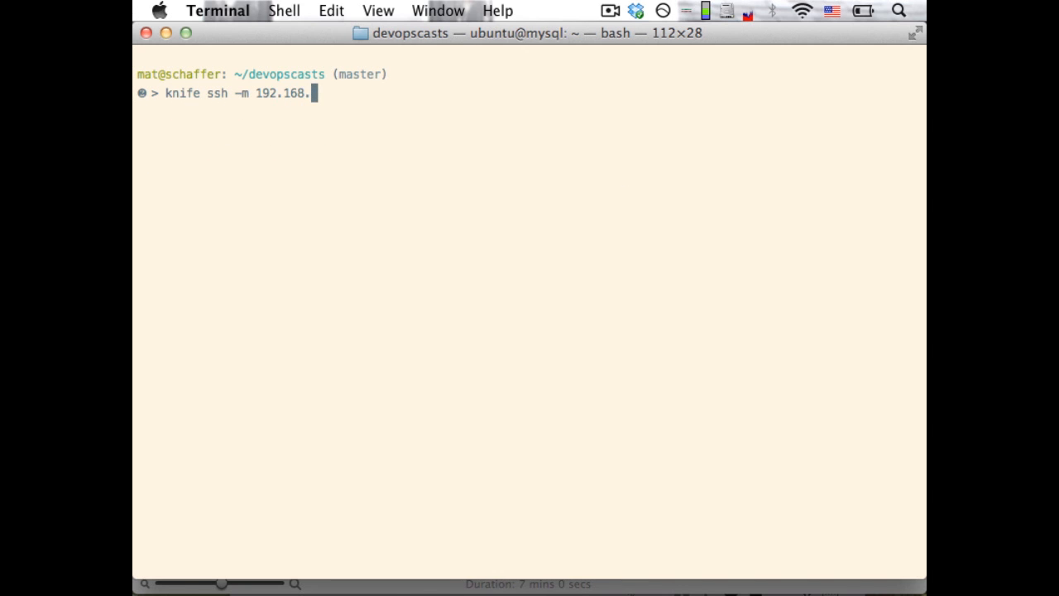
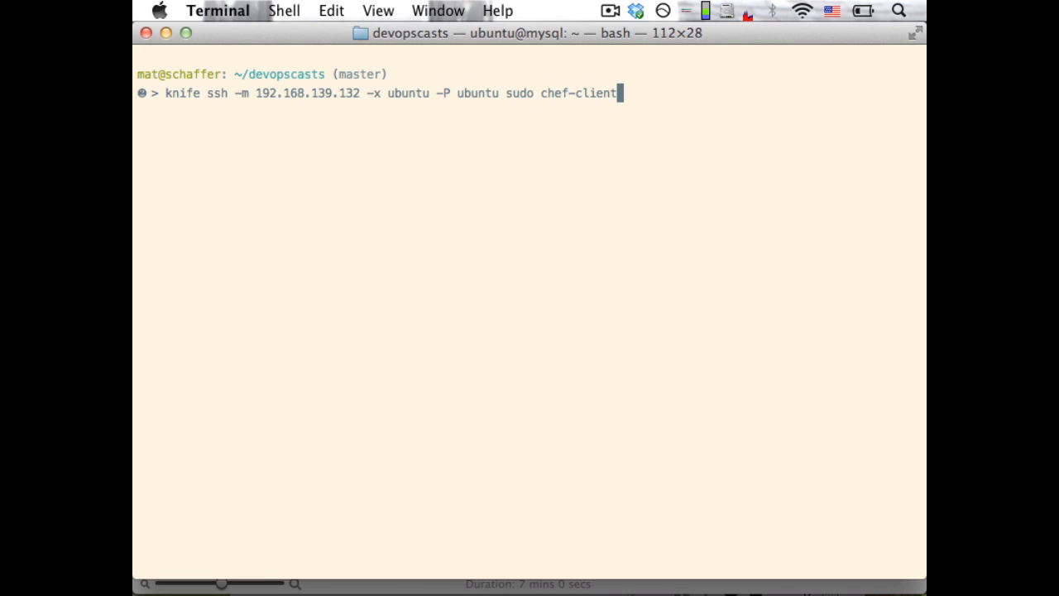
pyautogui.press('Return')
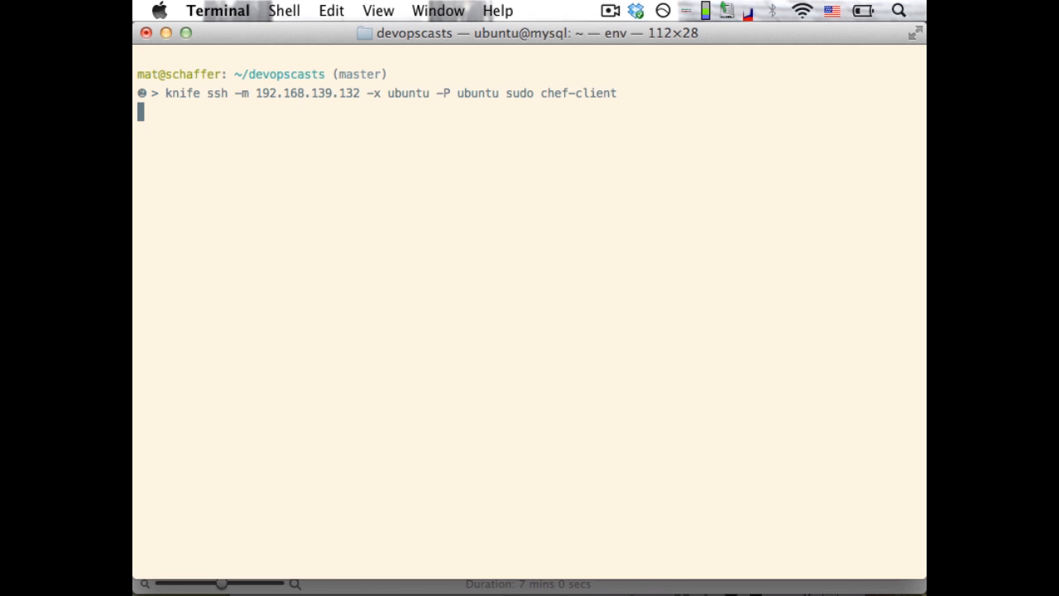
pyautogui.press('Return')
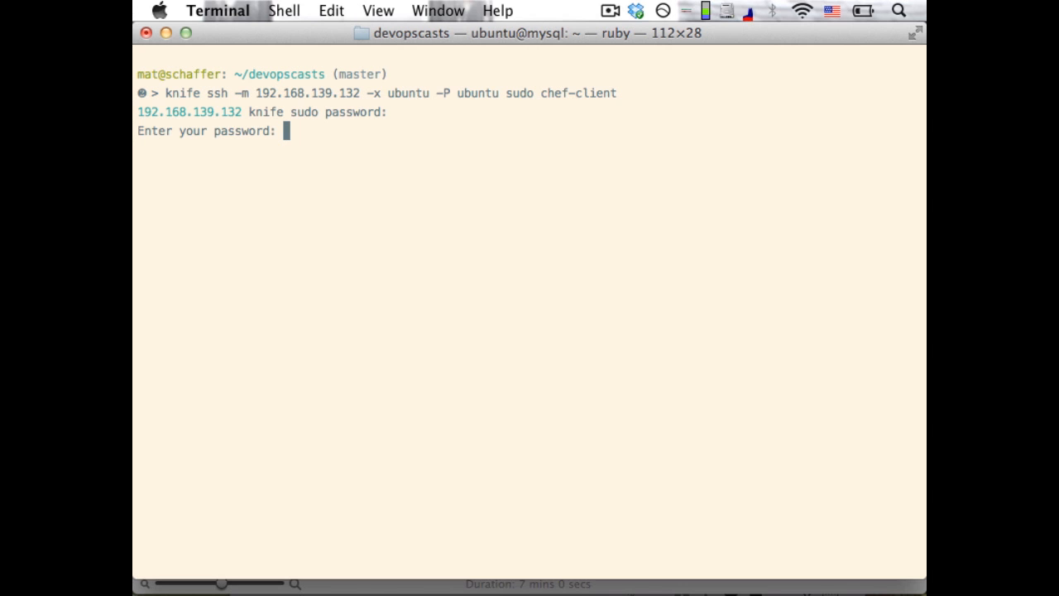
pyautogui.press('Return')
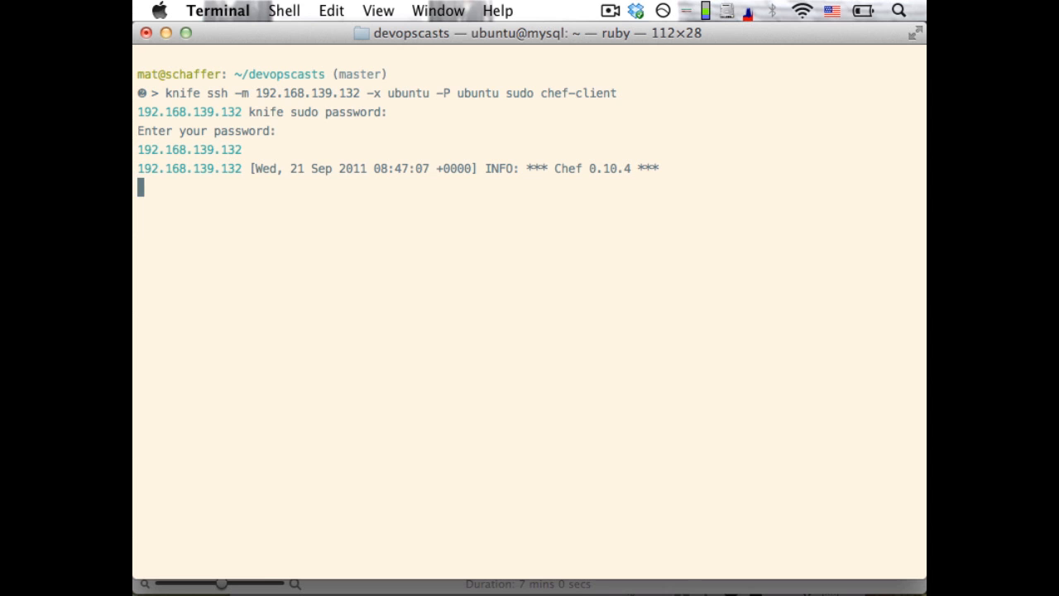
pyautogui.scroll(-3)
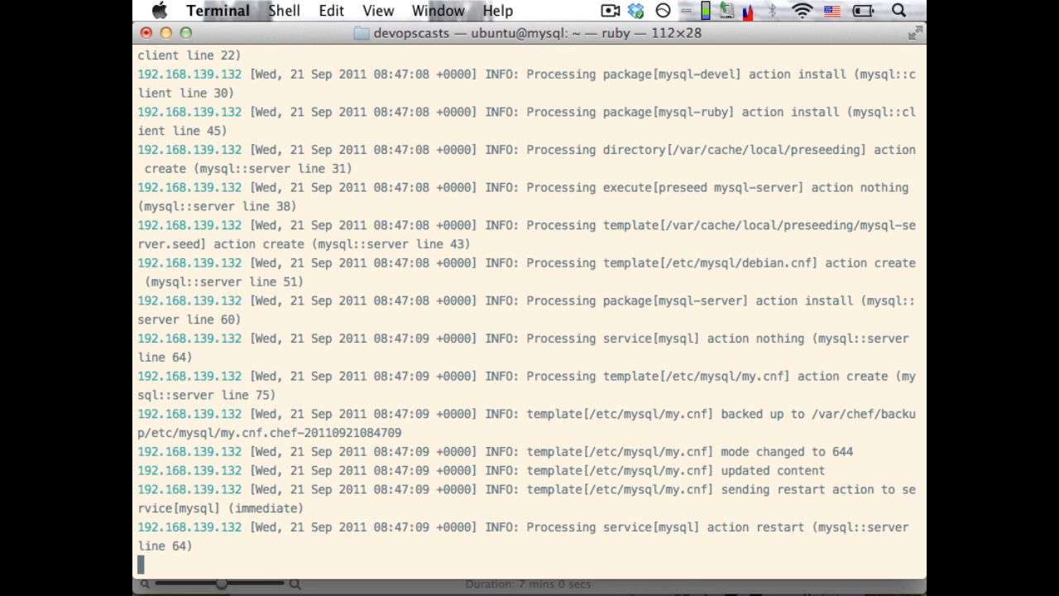
pyautogui.scroll(-3)
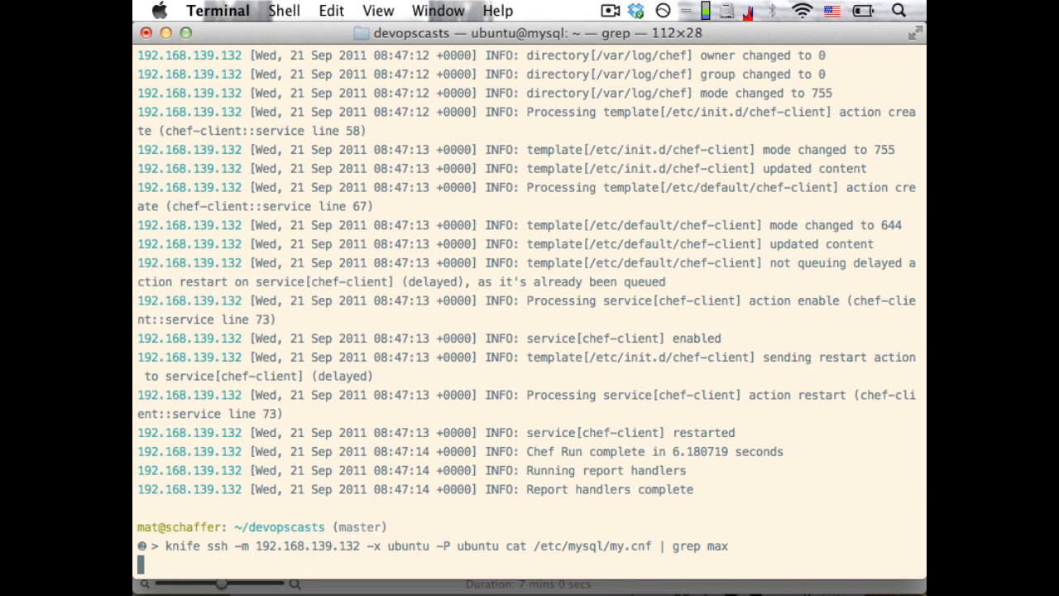
# Step: Grep max in the VM's /etc/mysql/my.cnf, confirming max_allowed_packet = 32MB
pyautogui.press('Return')
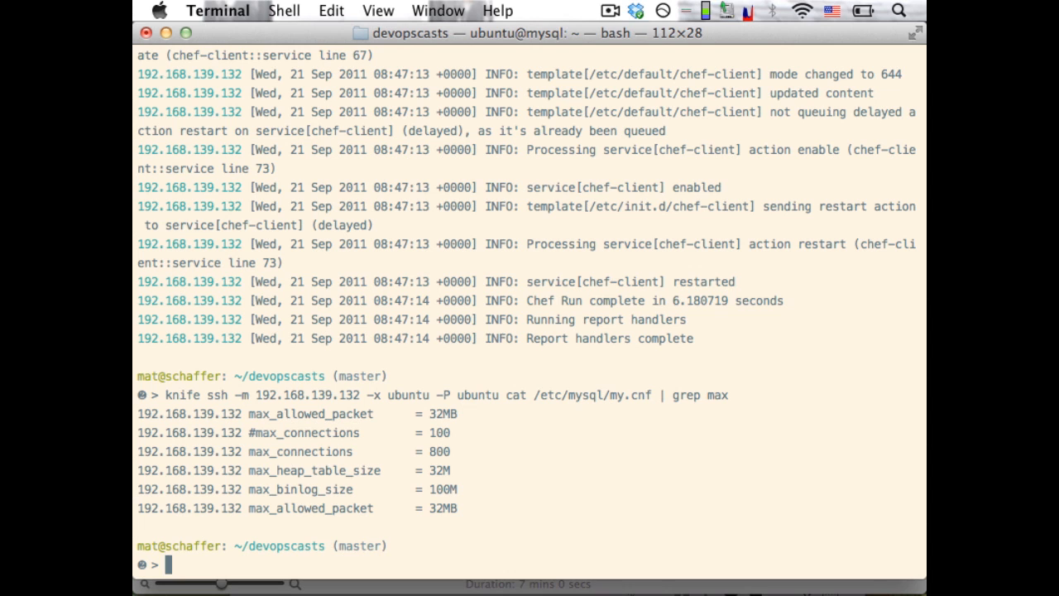
pyautogui.write('knife node edit my')
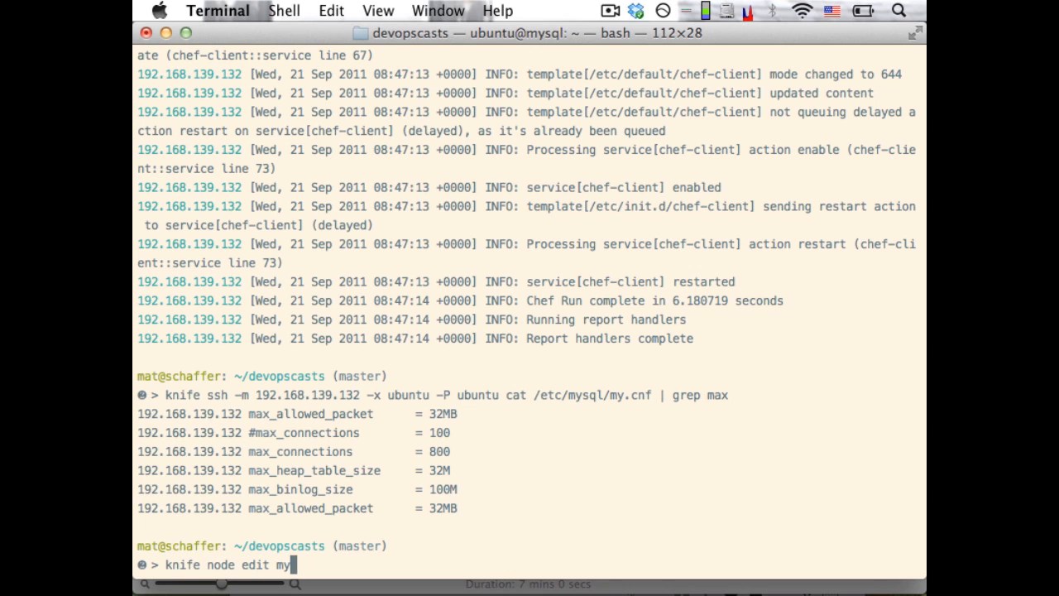